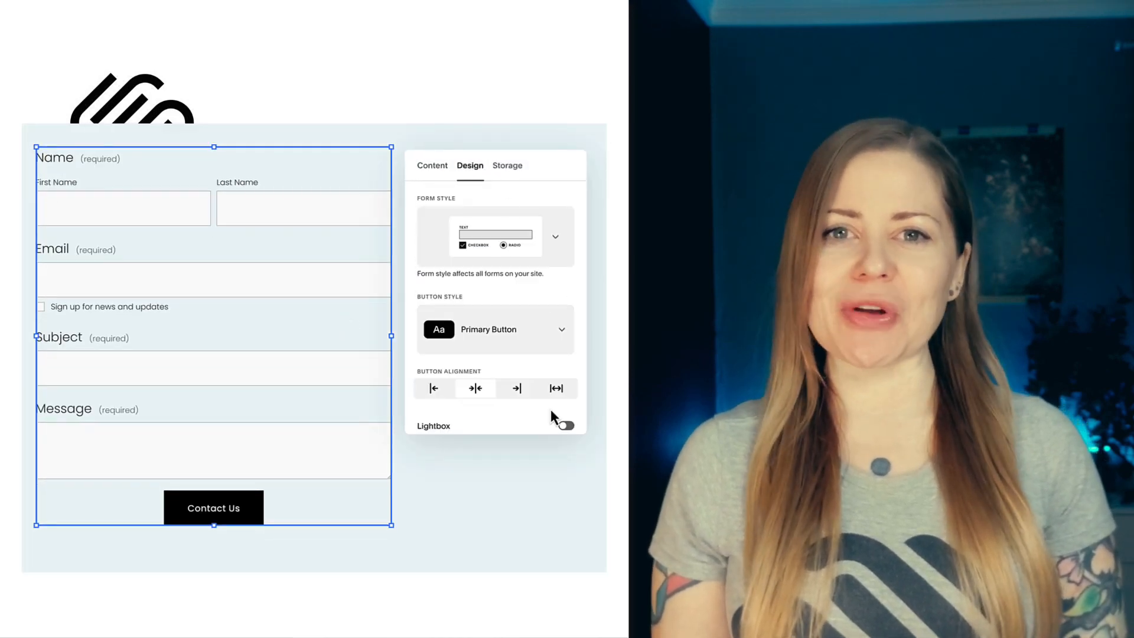
# - Preview the Lightbox toggle demo and pop open its Contact Us form
pyautogui.click(564, 425)
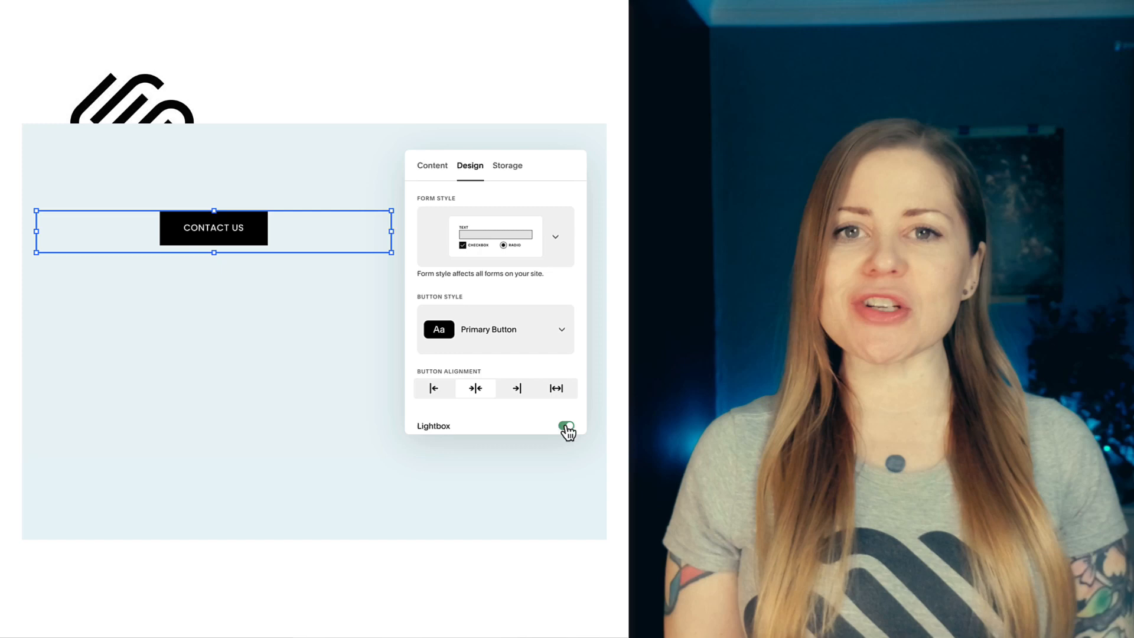
pyautogui.click(569, 429)
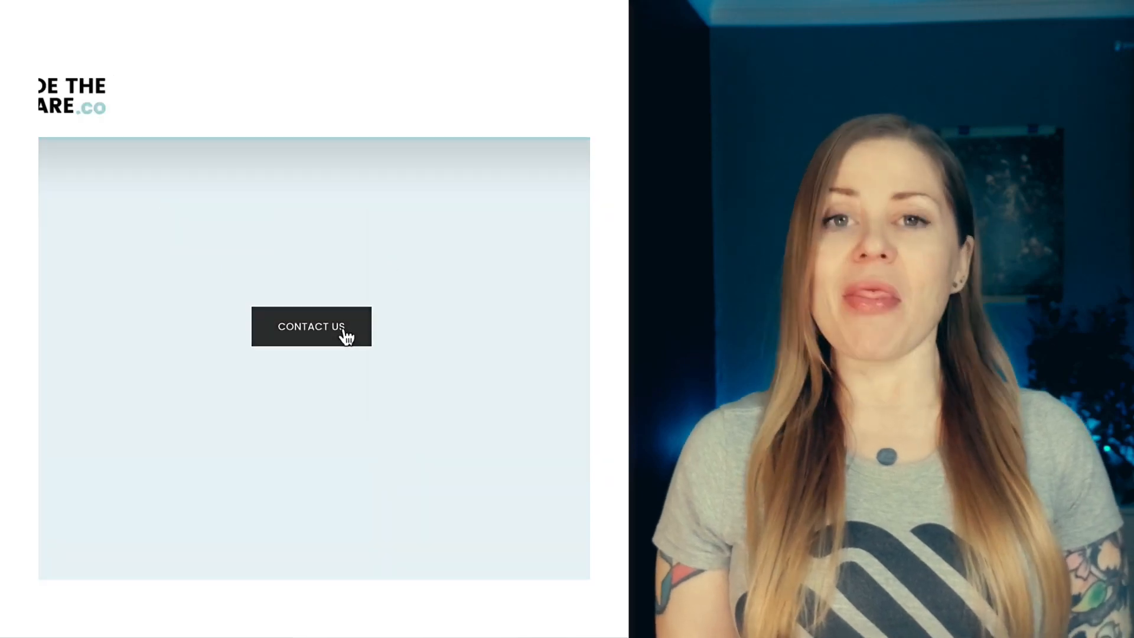
pyautogui.click(310, 326)
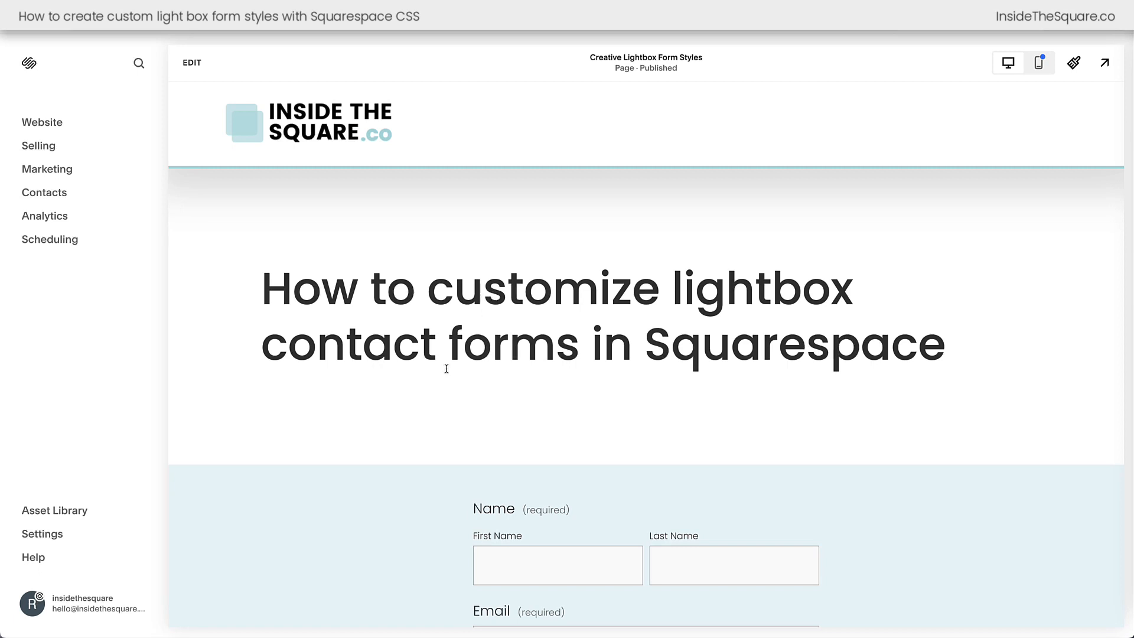
# - Switch the form block to Lightbox in its Design settings with button text CONTACT US
pyautogui.scroll(-3)
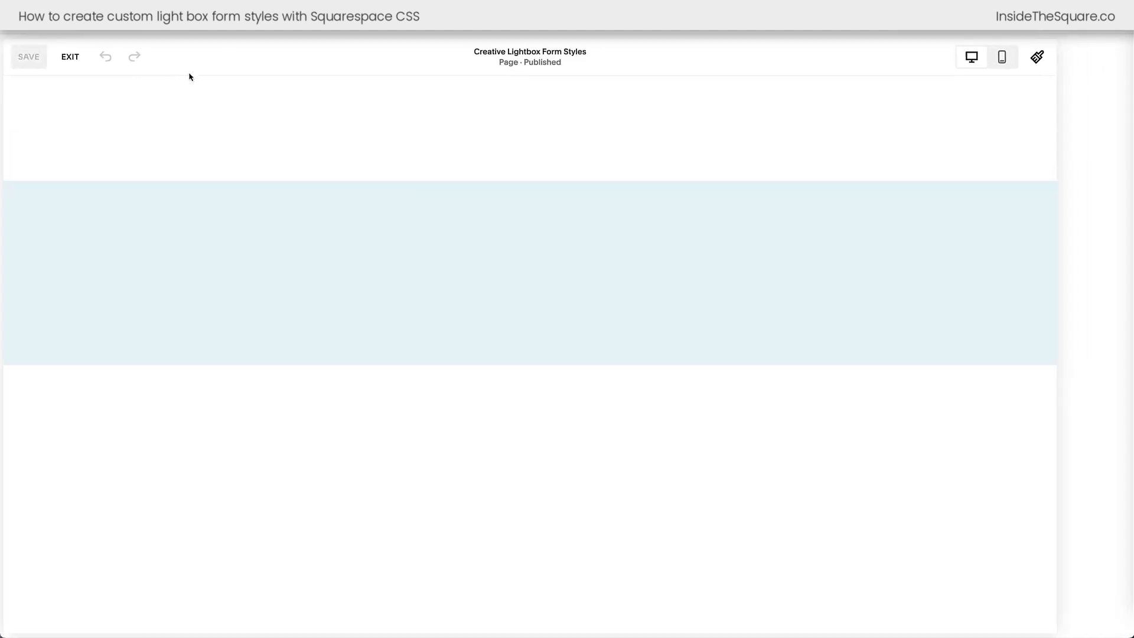
pyautogui.click(566, 326)
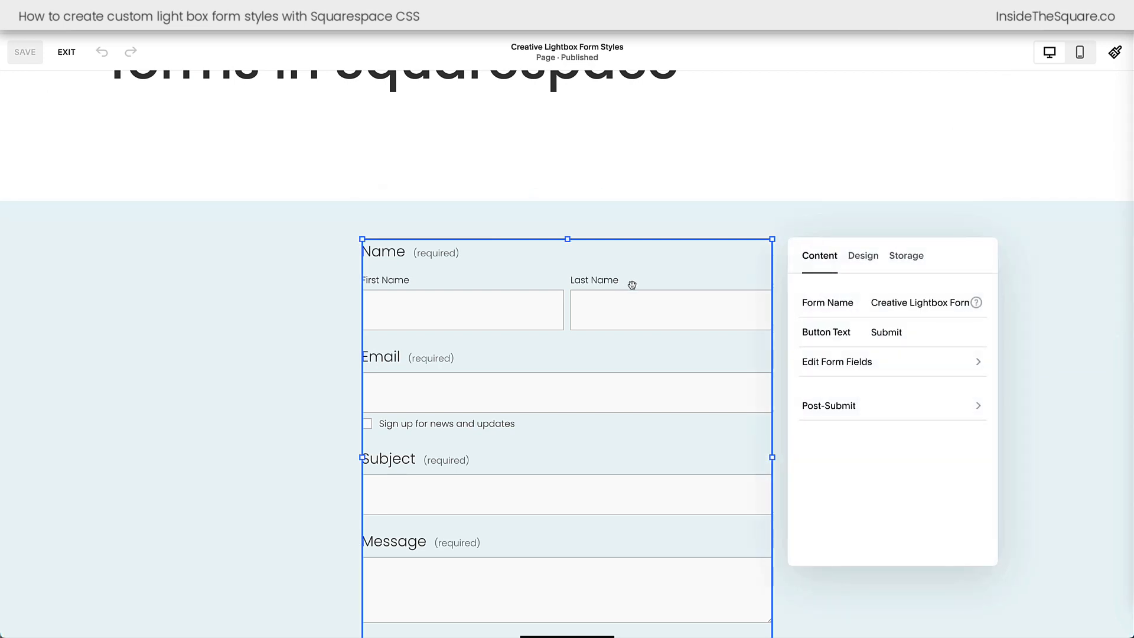
pyautogui.click(862, 255)
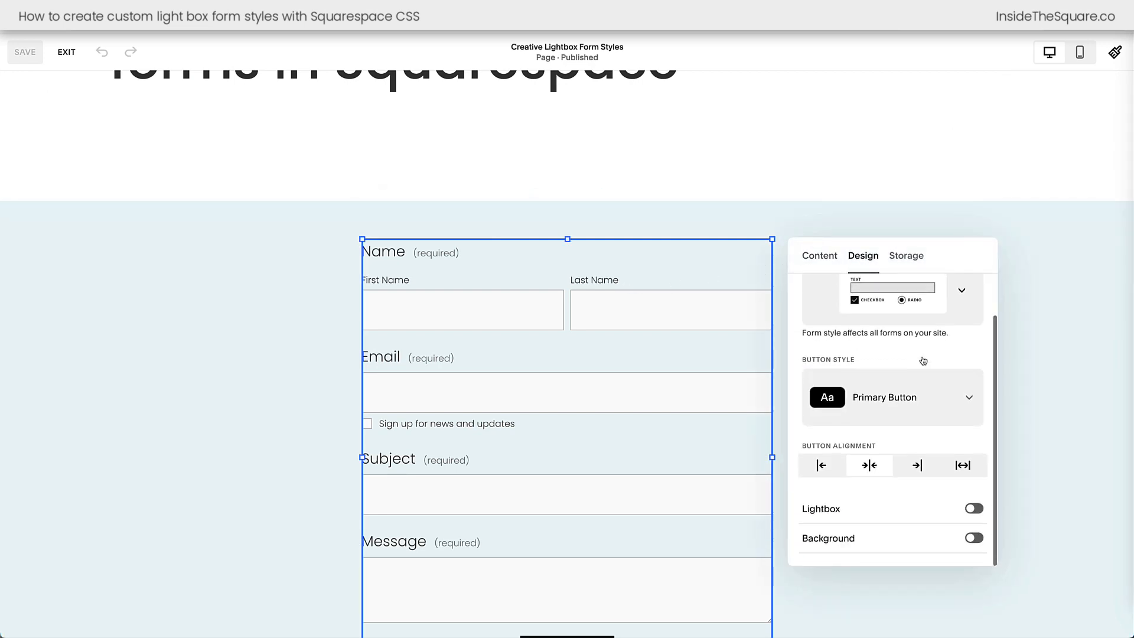
pyautogui.click(972, 508)
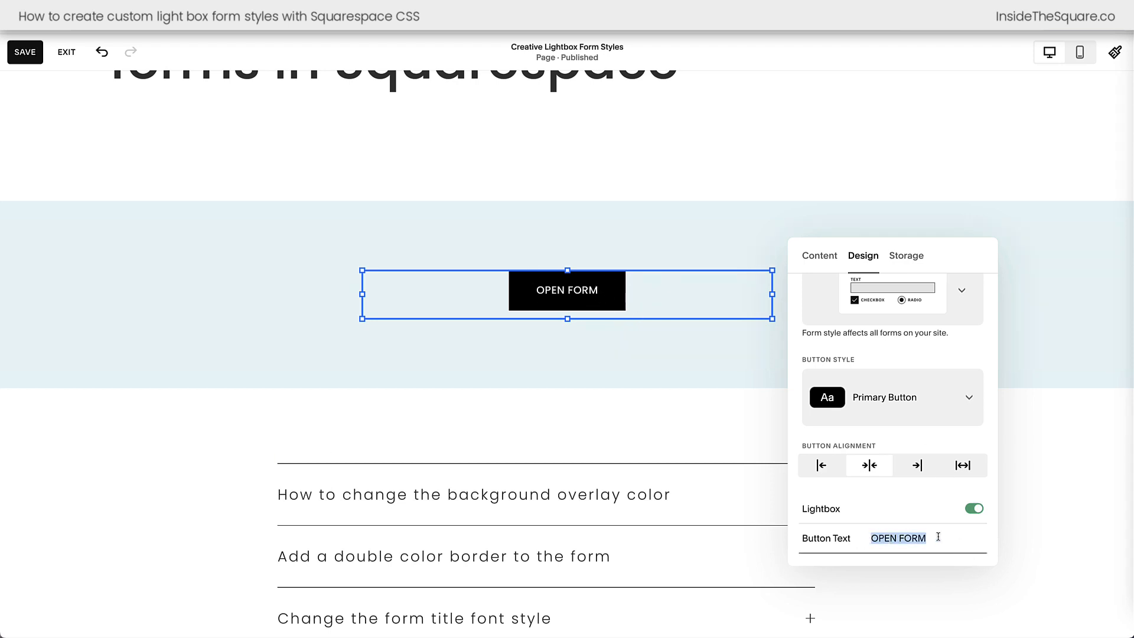
pyautogui.write('CONTAC')
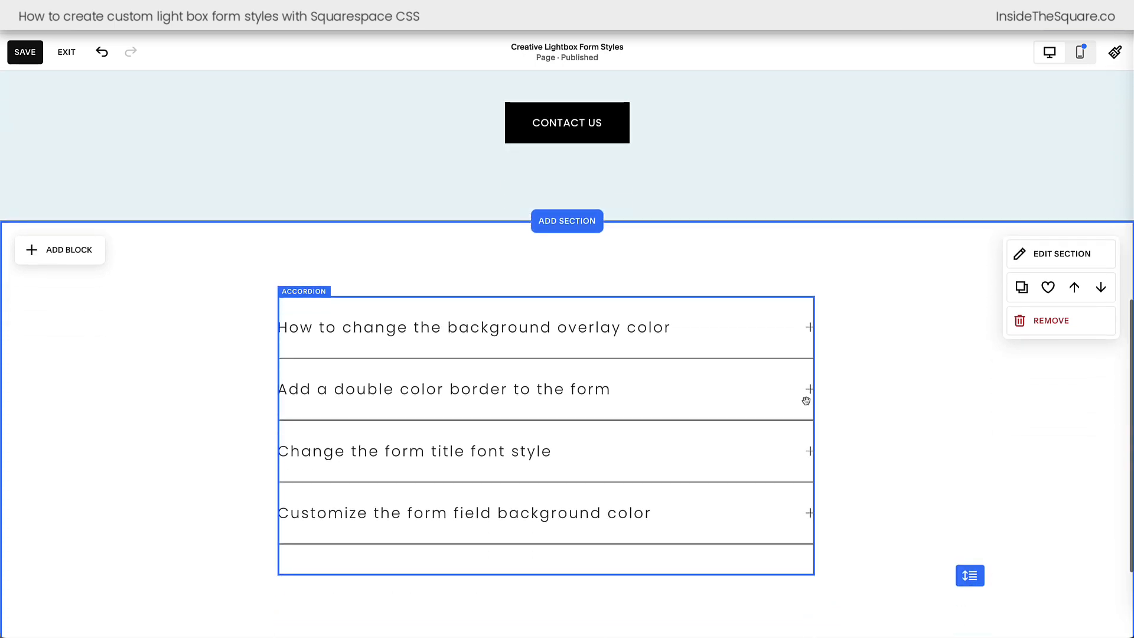
pyautogui.click(25, 50)
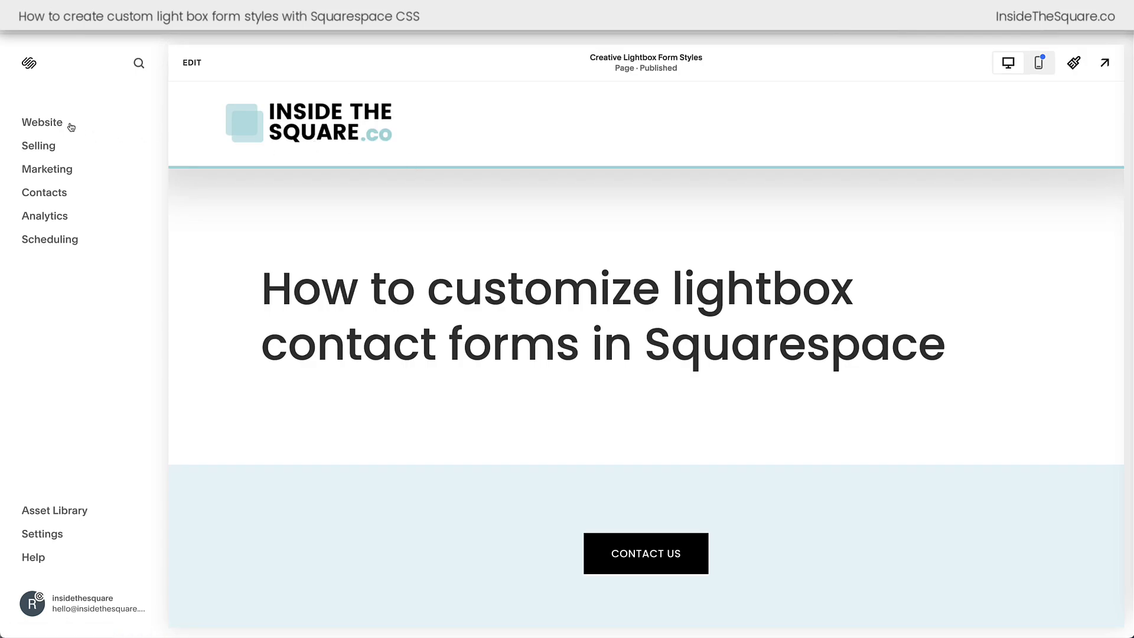
# - Copy the tutorial's overlay color CSS snippet and pop open the Contact Us lightbox
pyautogui.click(42, 122)
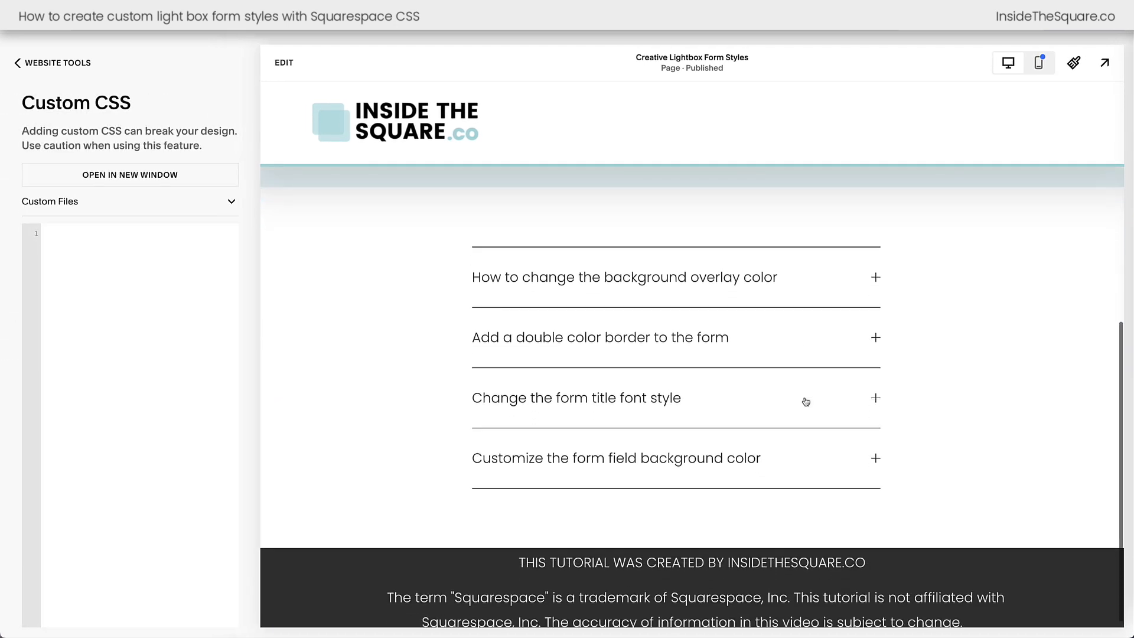
pyautogui.click(624, 277)
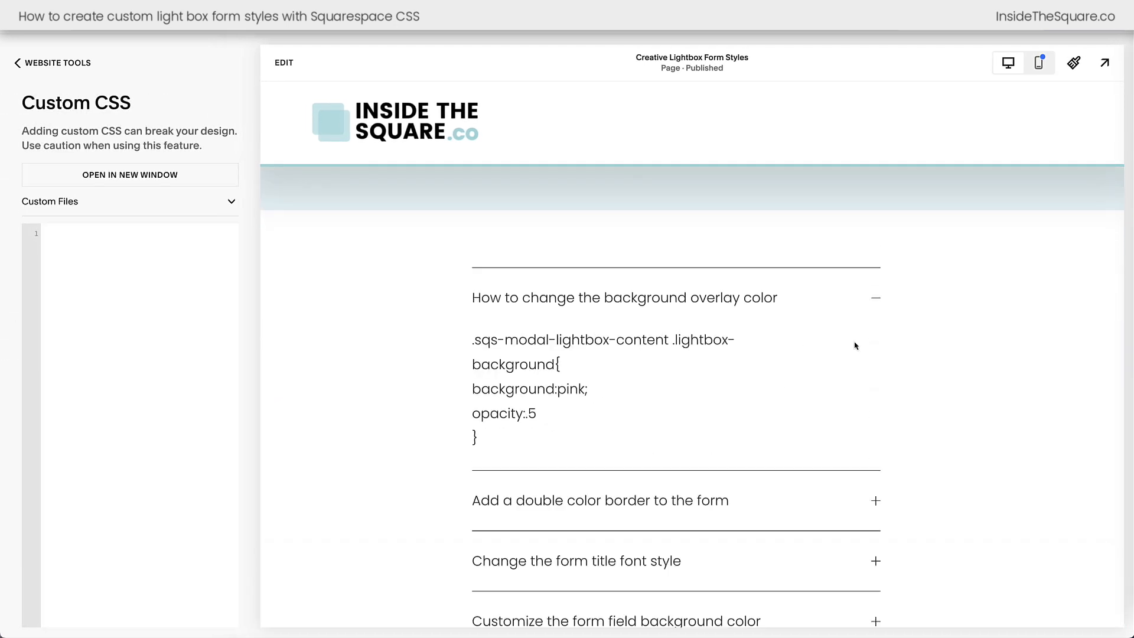
pyautogui.moveTo(472, 340); pyautogui.dragTo(477, 440)
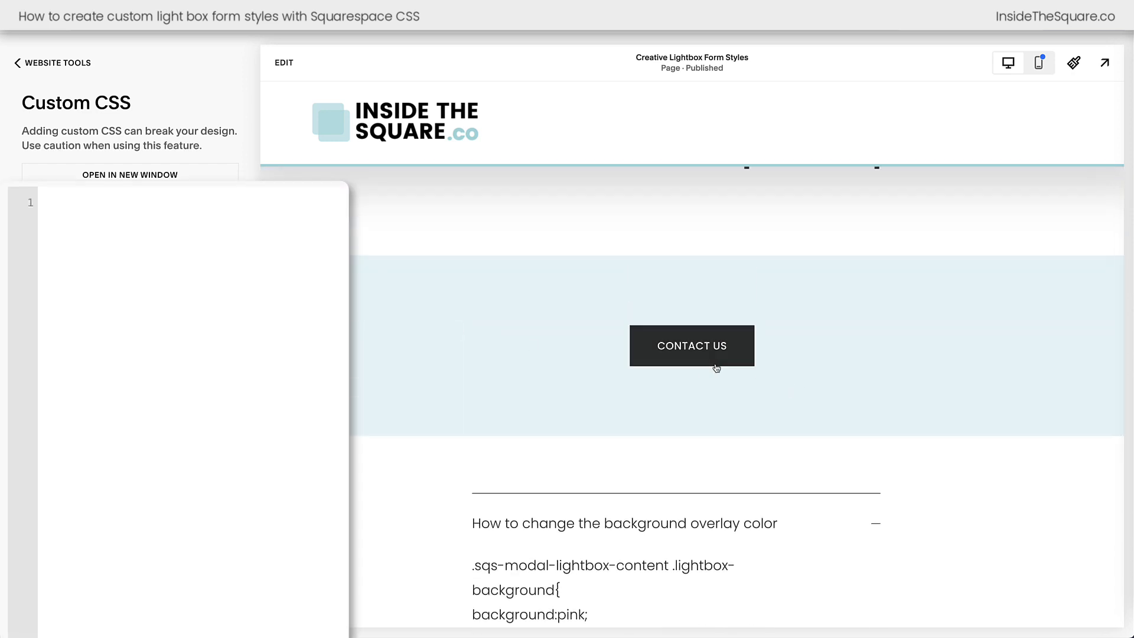
pyautogui.click(691, 344)
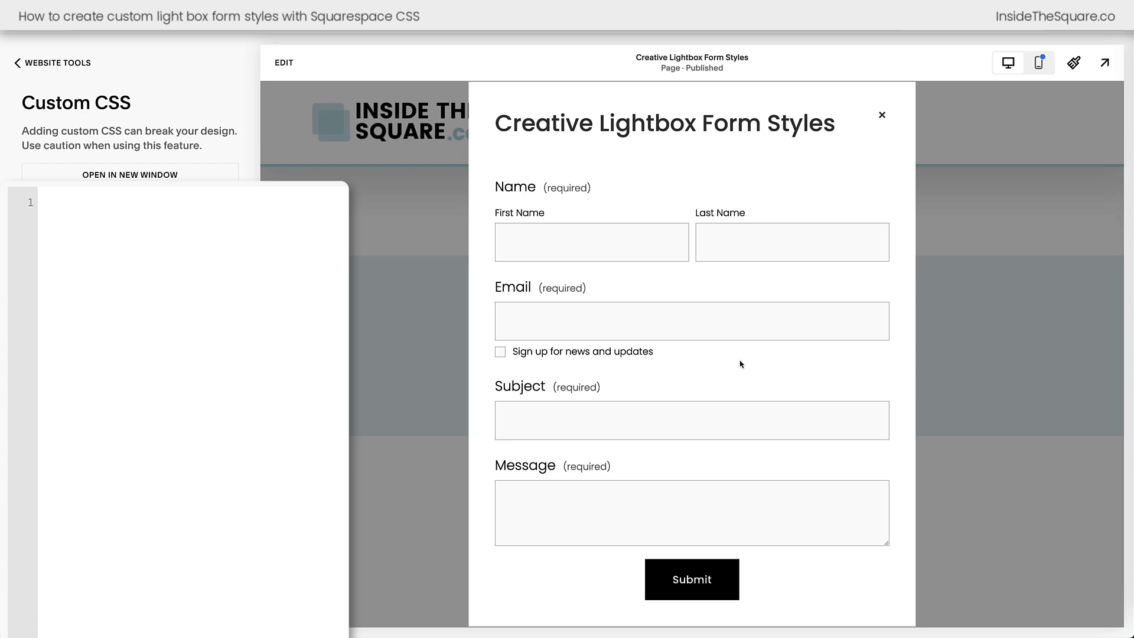
pyautogui.moveTo(434, 232)
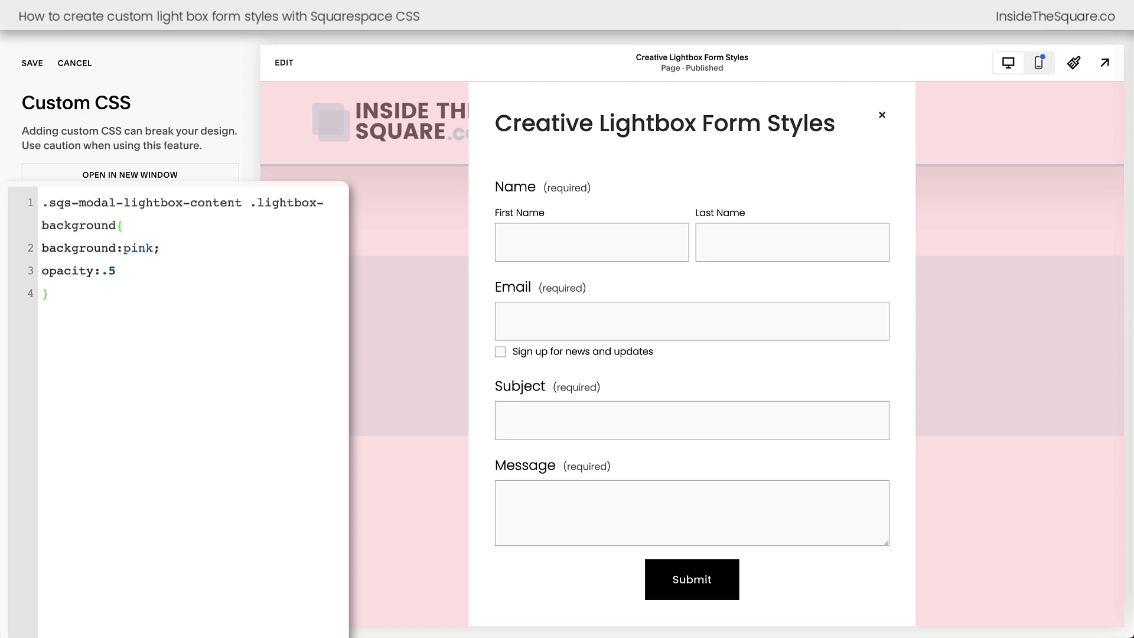
# - Set the .lightbox-background rule's colour to #50bdb8, trying blue and 90% opacity first
pyautogui.doubleClick(137, 248)
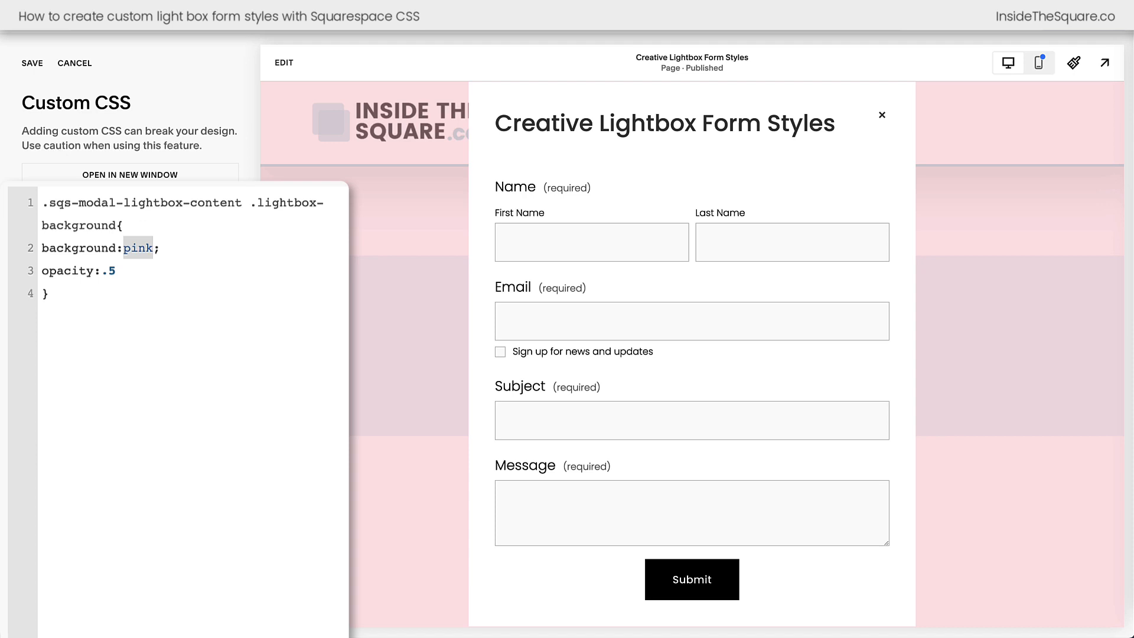
pyautogui.write('blue')
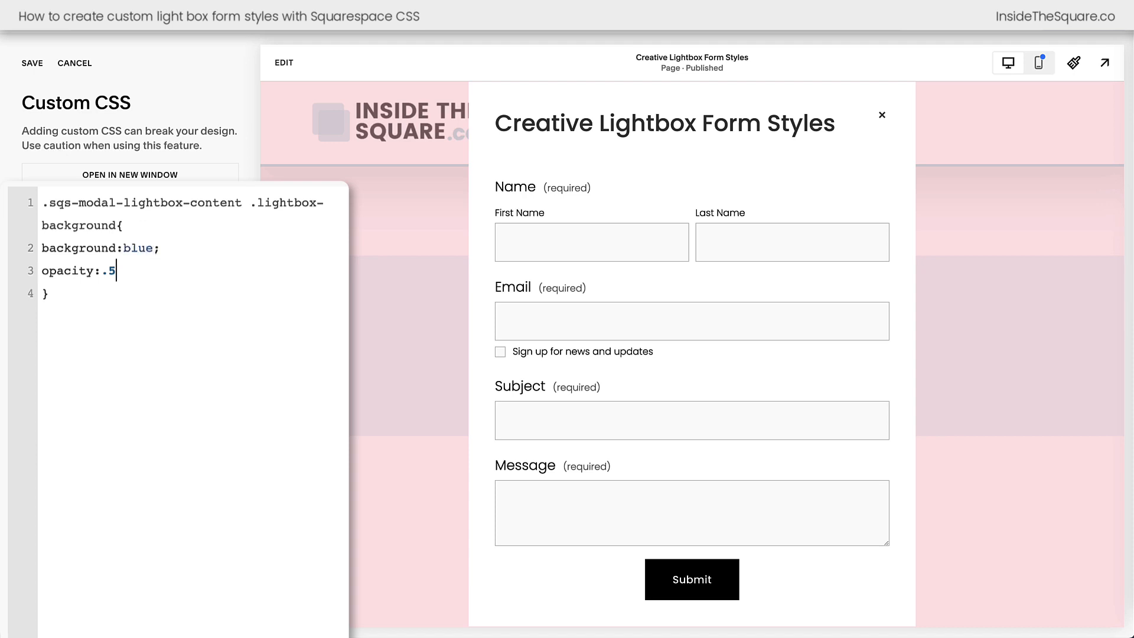
pyautogui.press('Backspace')
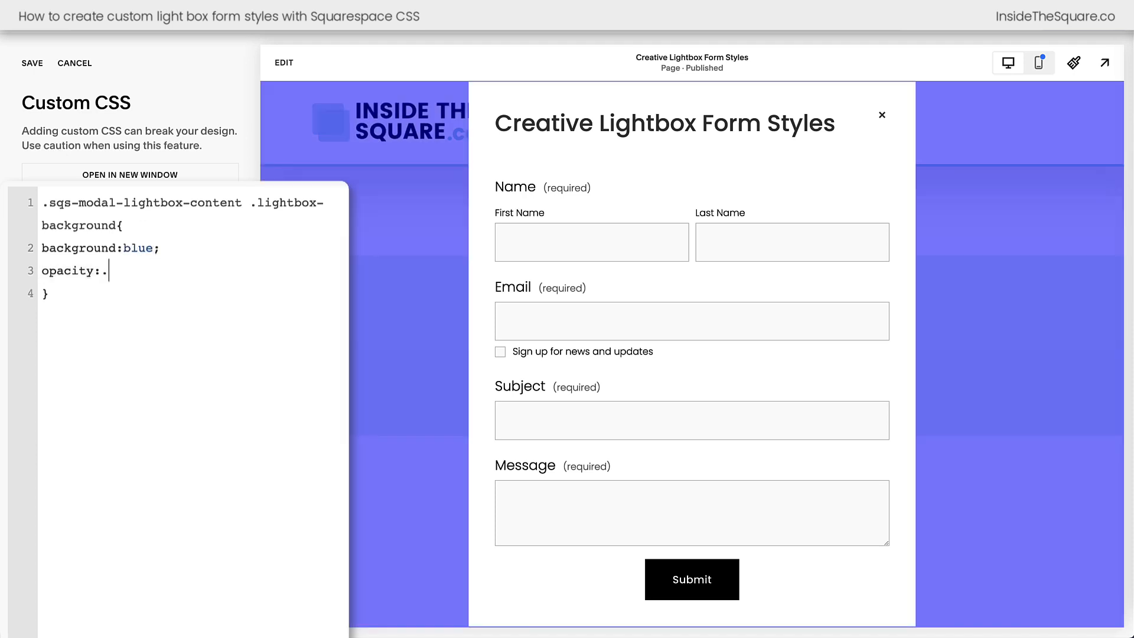
pyautogui.write('90%')
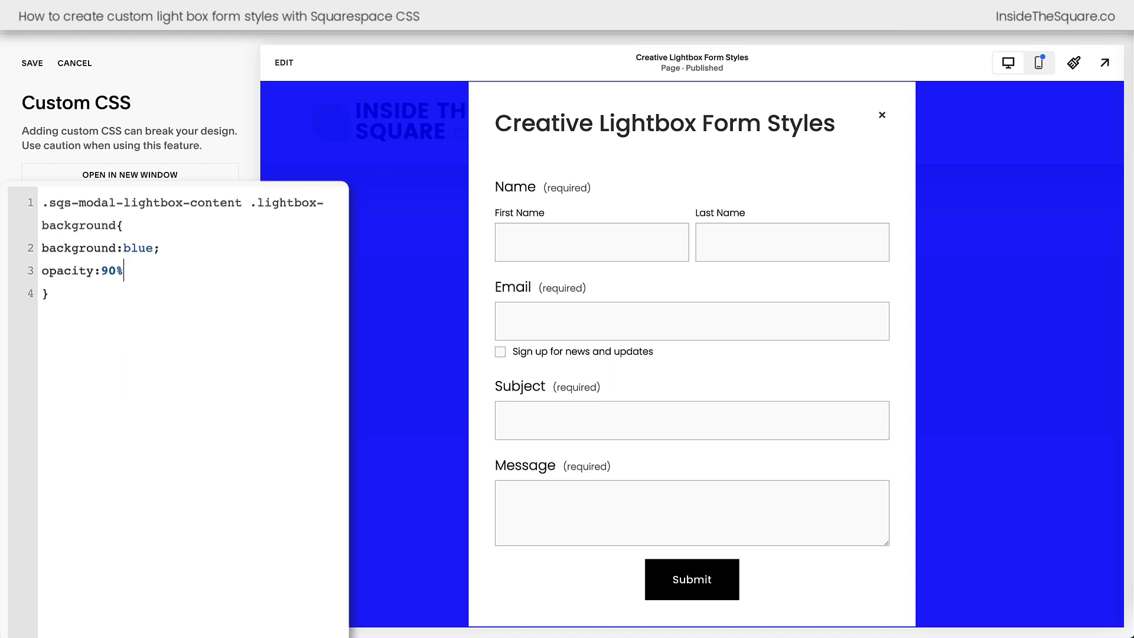
pyautogui.moveTo(342, 156)
pyautogui.write('2')
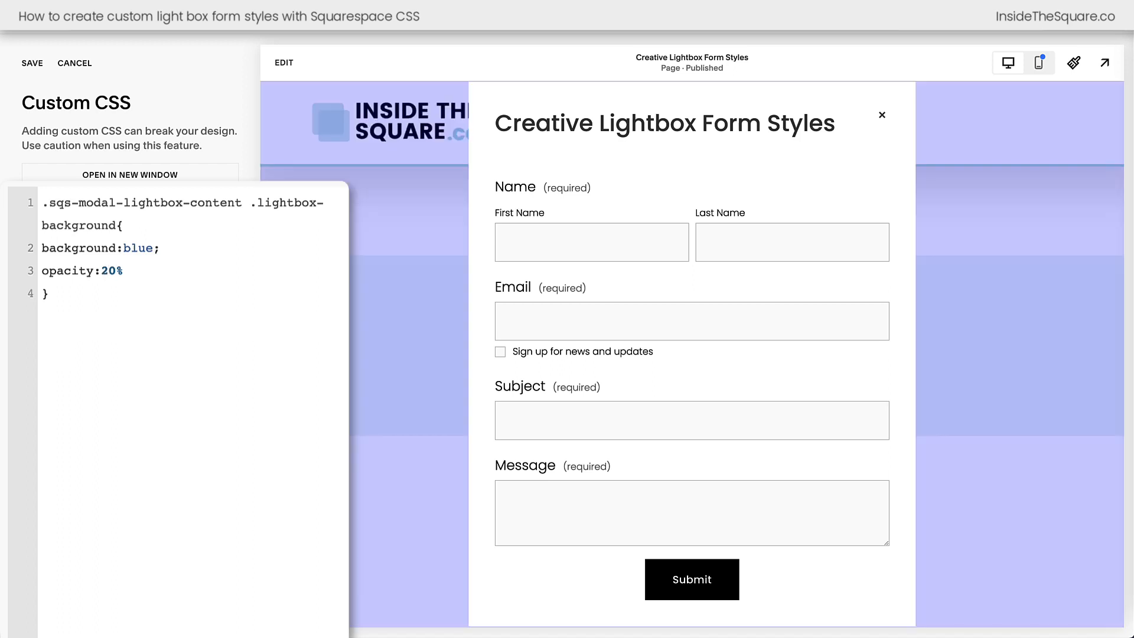
pyautogui.write('.2')
pyautogui.write('#5')
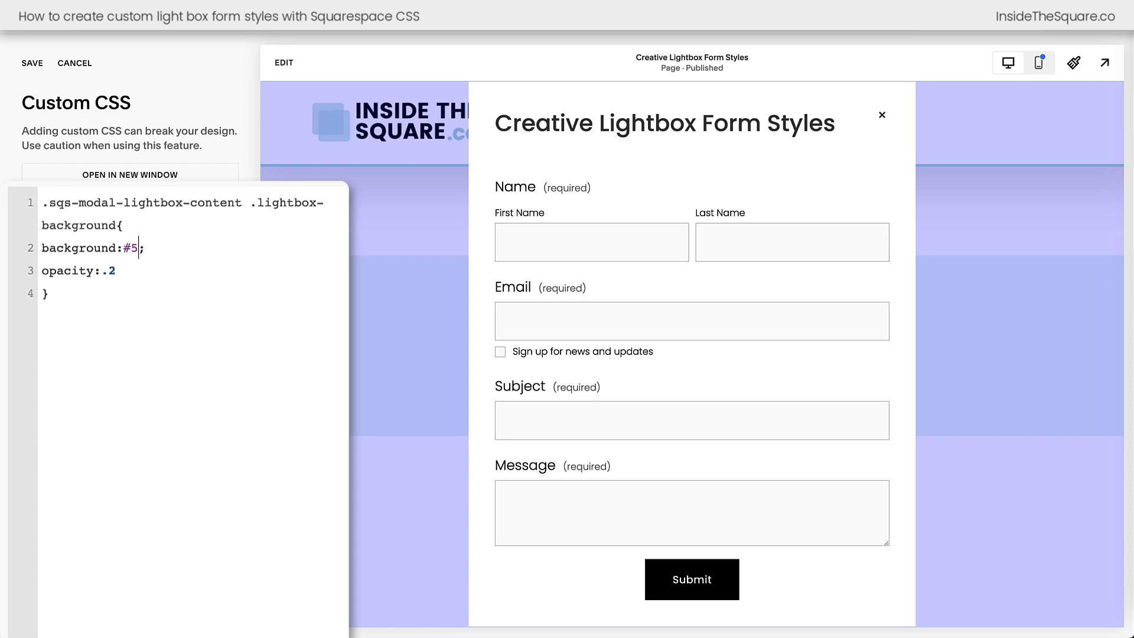
pyautogui.write('0bdb8')
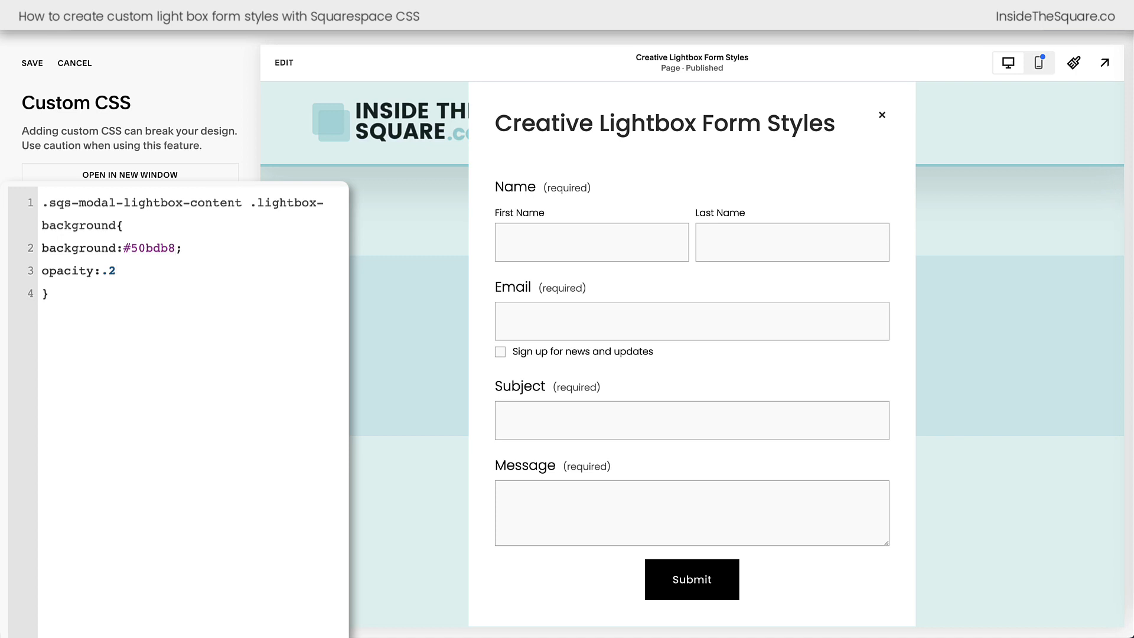
# - Try overlay opacity 75% and 1, then settle on .8
pyautogui.doubleClick(109, 271)
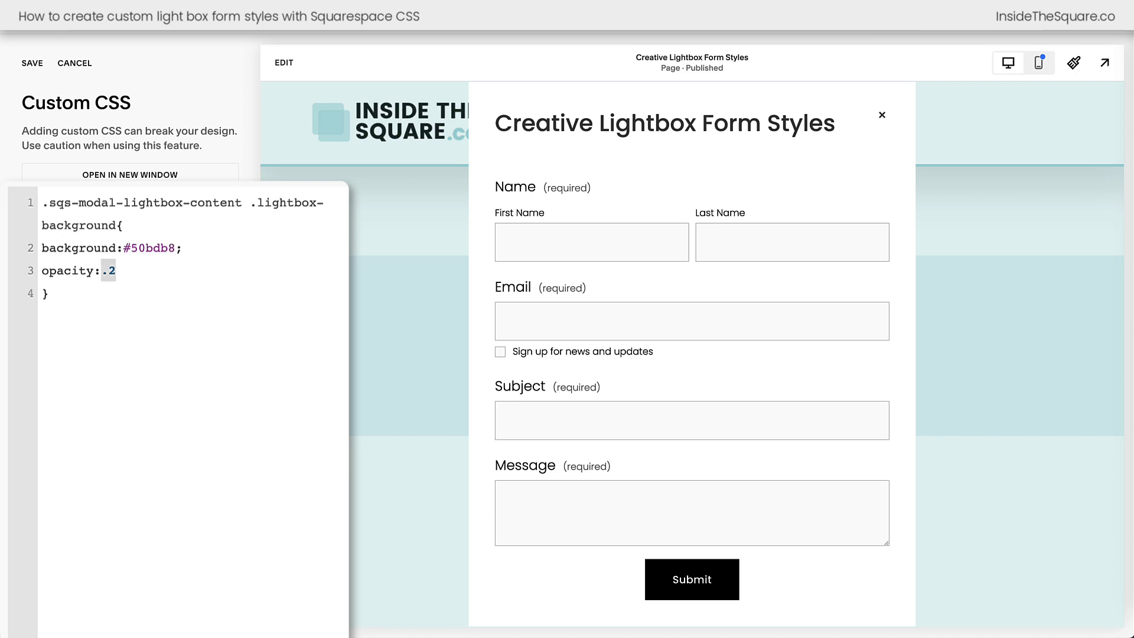
pyautogui.write('8')
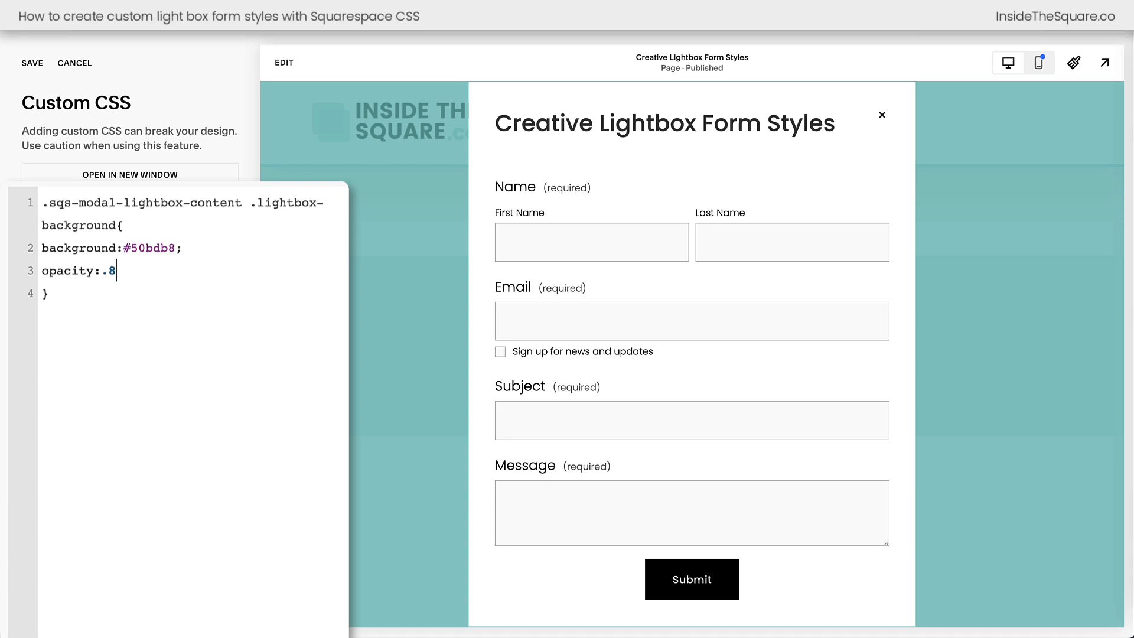
pyautogui.write('75%')
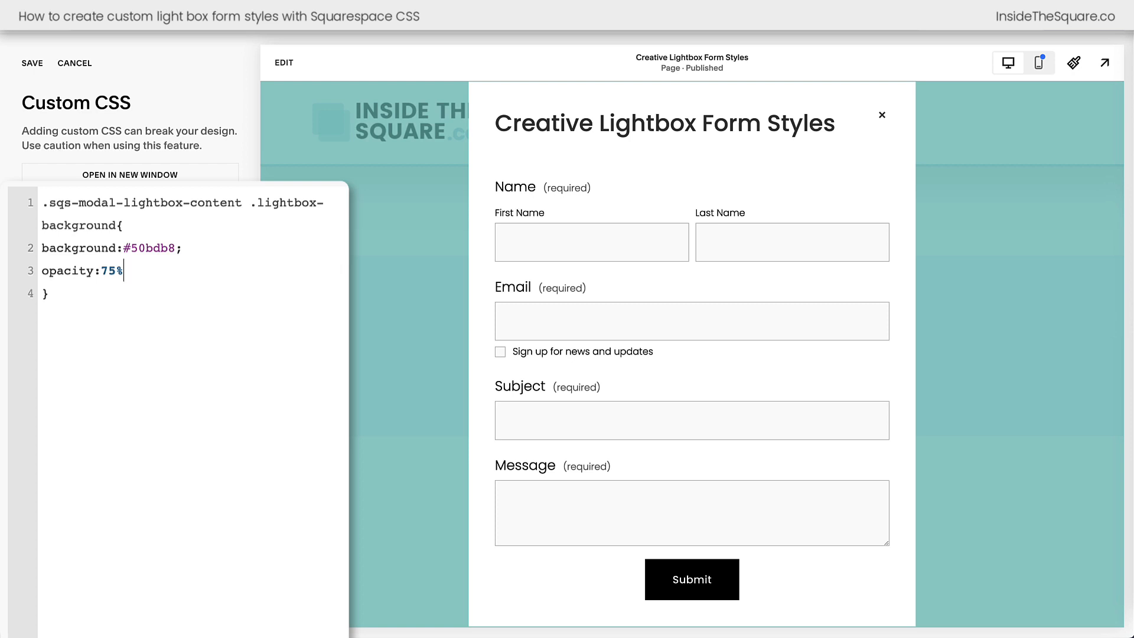
pyautogui.doubleClick(111, 271)
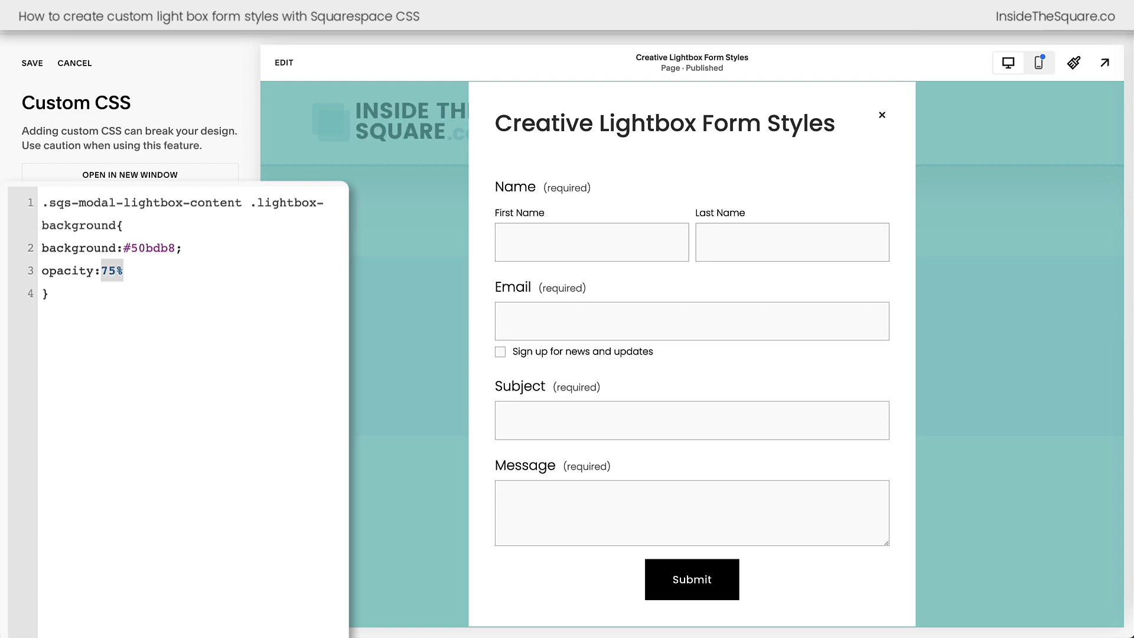
pyautogui.write('1')
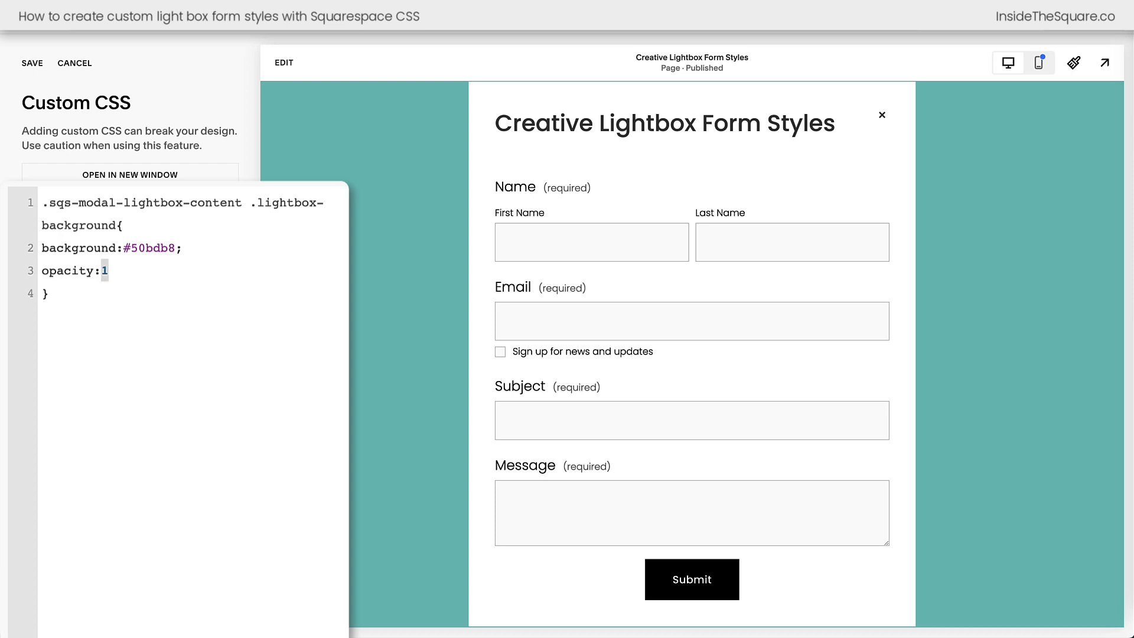
pyautogui.write('.8')
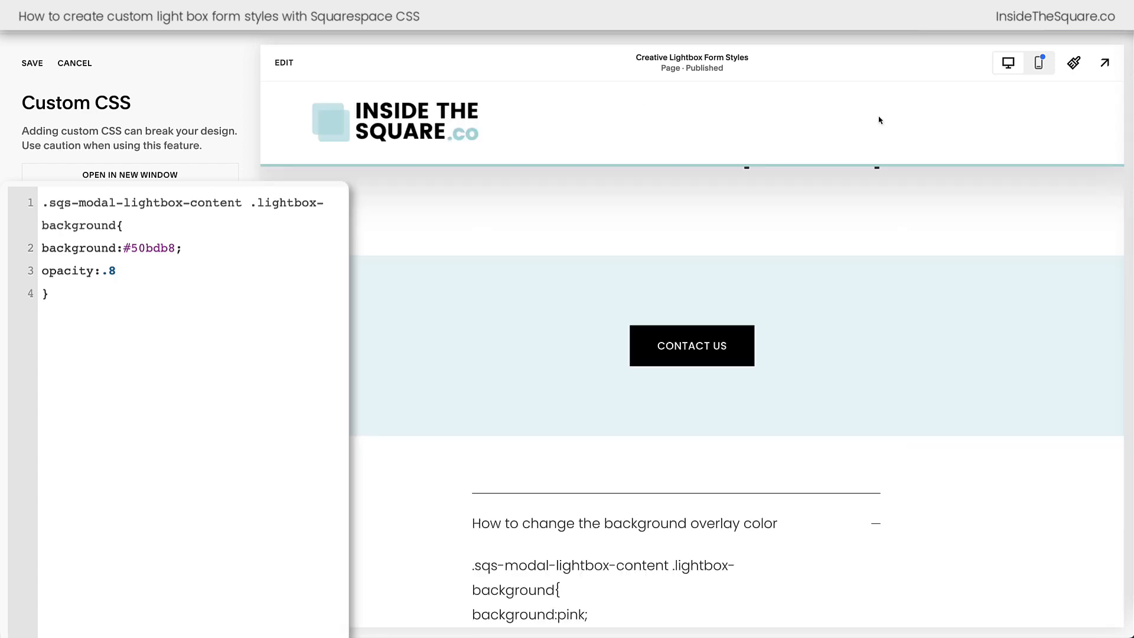
# - Select the tutorial's double color border CSS snippet and reopen the lightbox preview
pyautogui.scroll(-3)
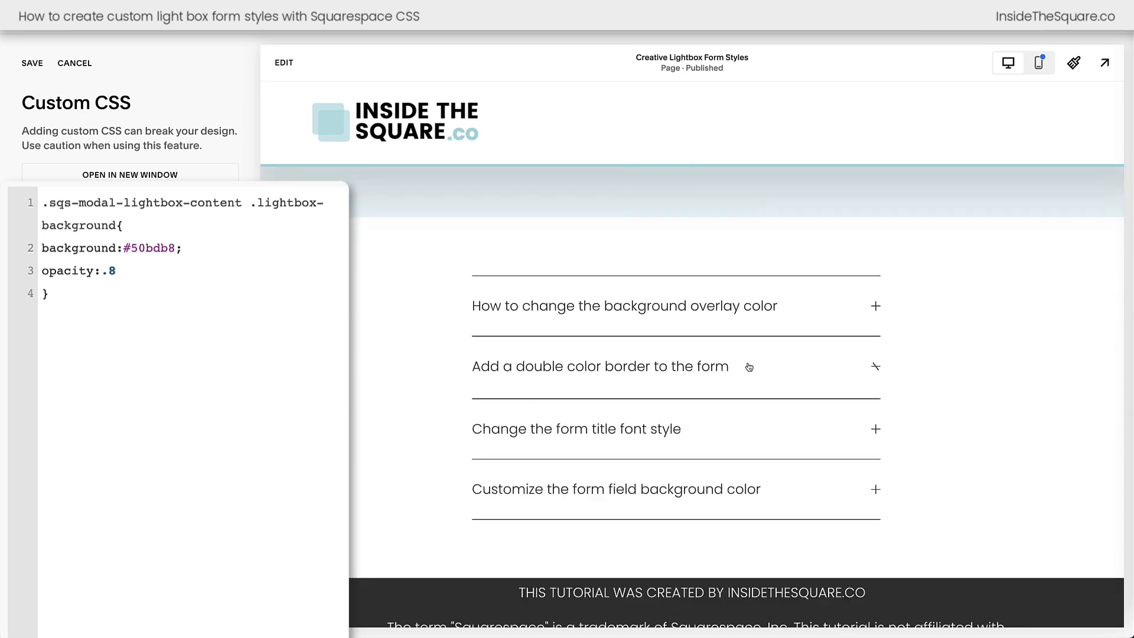
pyautogui.click(599, 366)
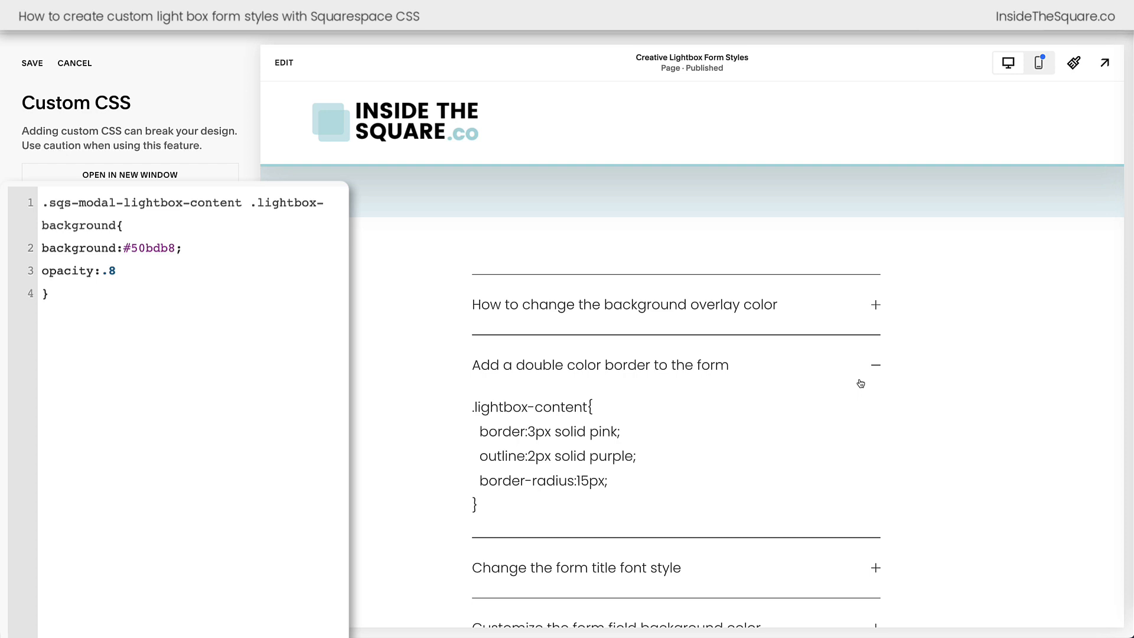
pyautogui.moveTo(472, 406); pyautogui.dragTo(610, 508)
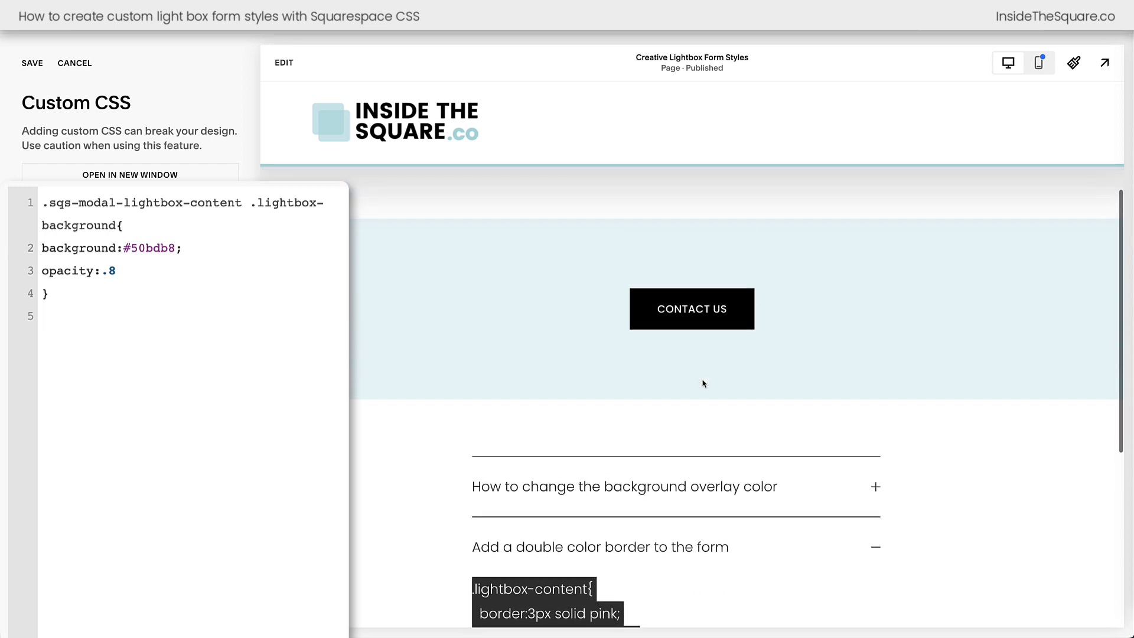
pyautogui.click(691, 308)
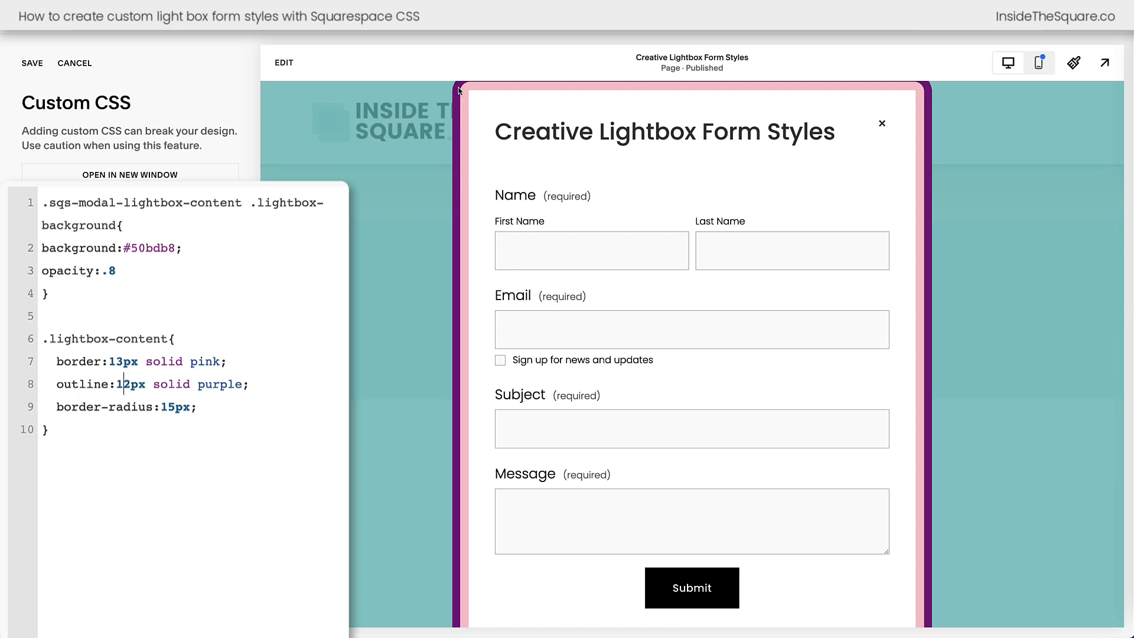
pyautogui.moveTo(822, 94)
pyautogui.write('5')
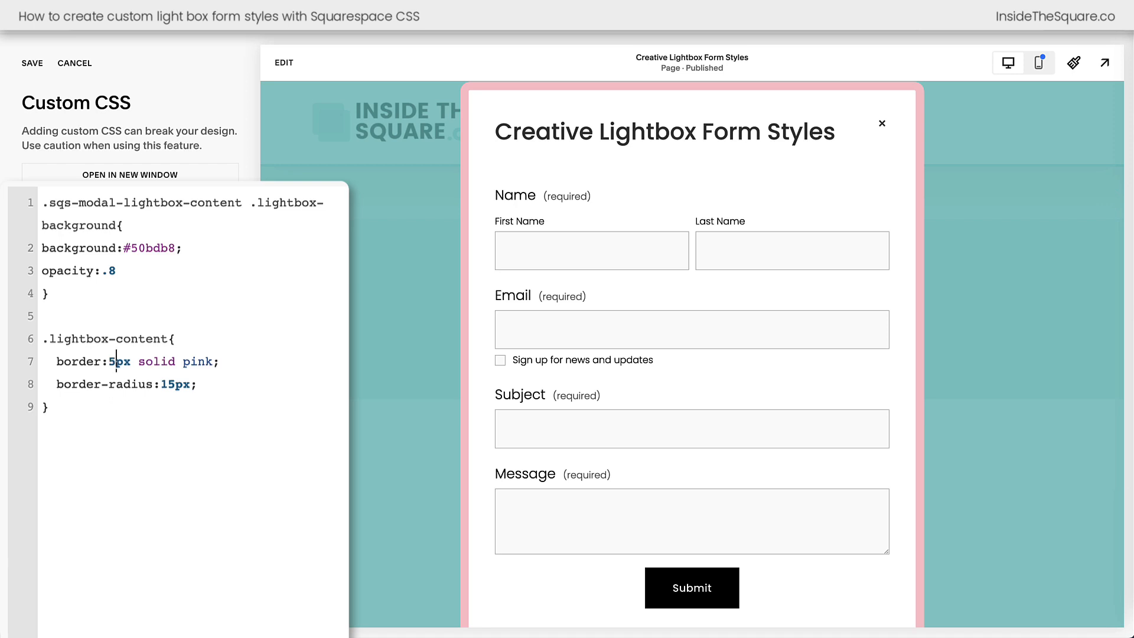
# - Make the .lightbox-content border dashed, trying yellow then orange for its colour
pyautogui.write('dashed')
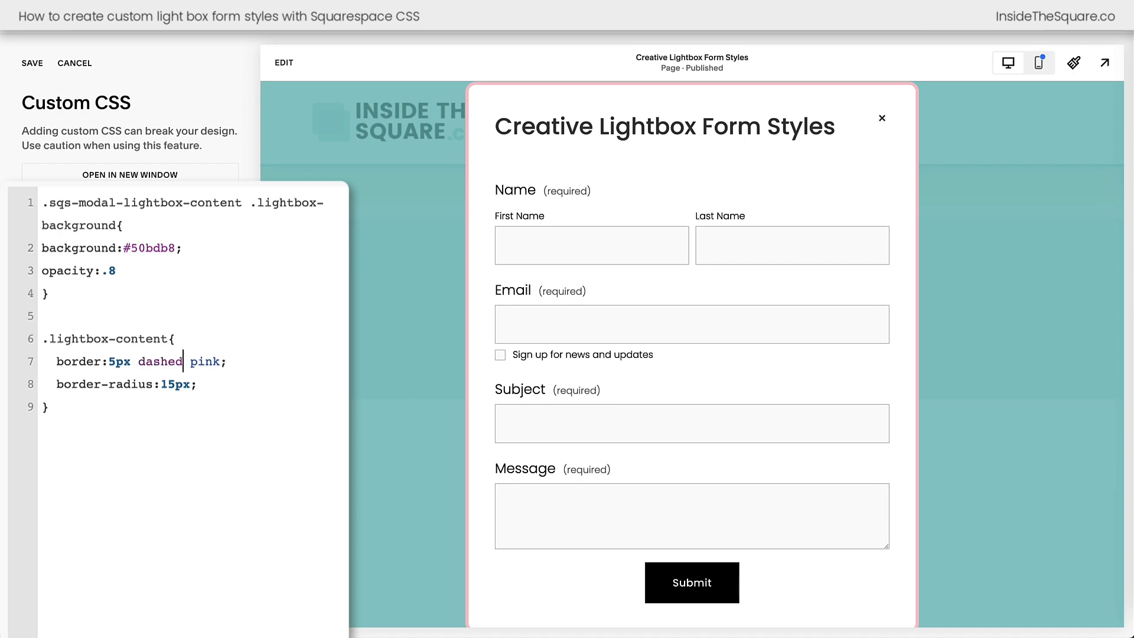
pyautogui.write('yellow')
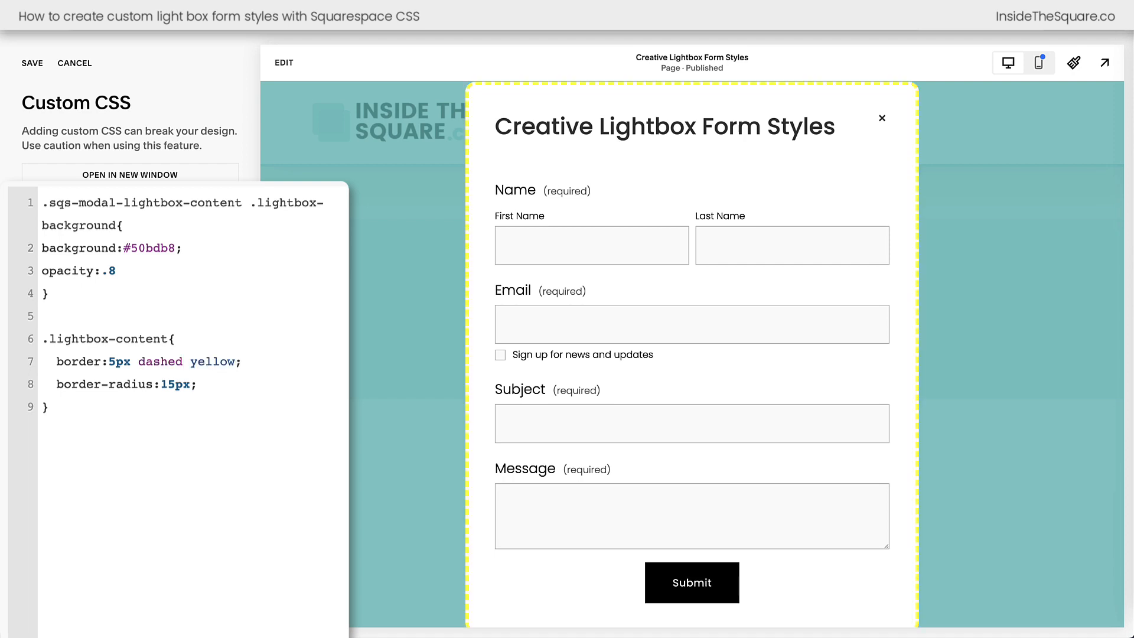
pyautogui.write('orang')
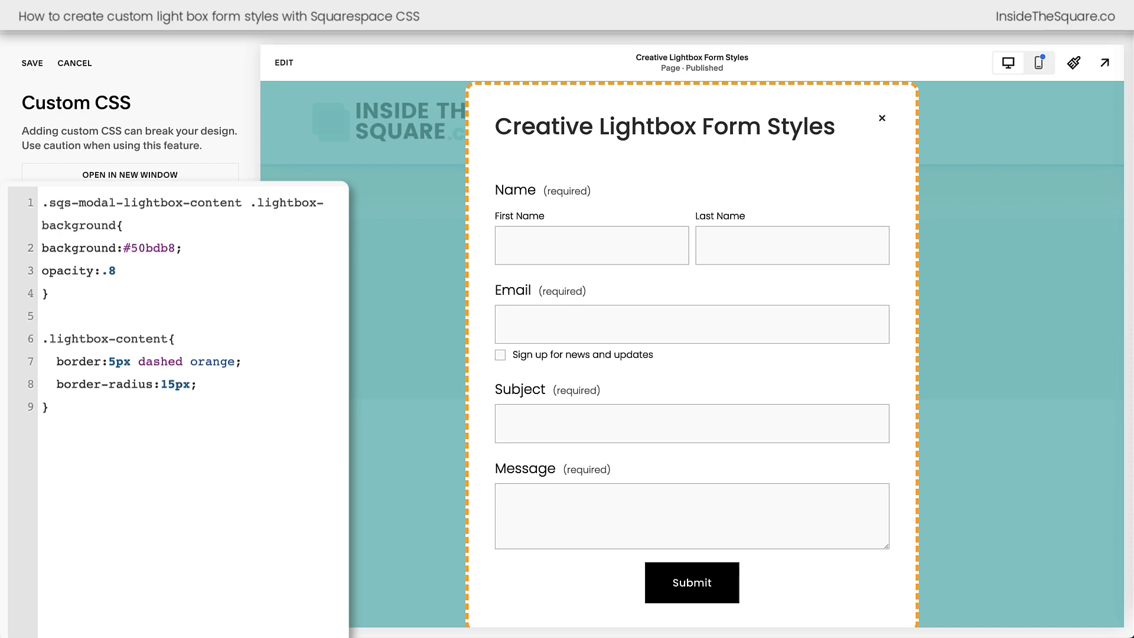
pyautogui.moveTo(429, 82)
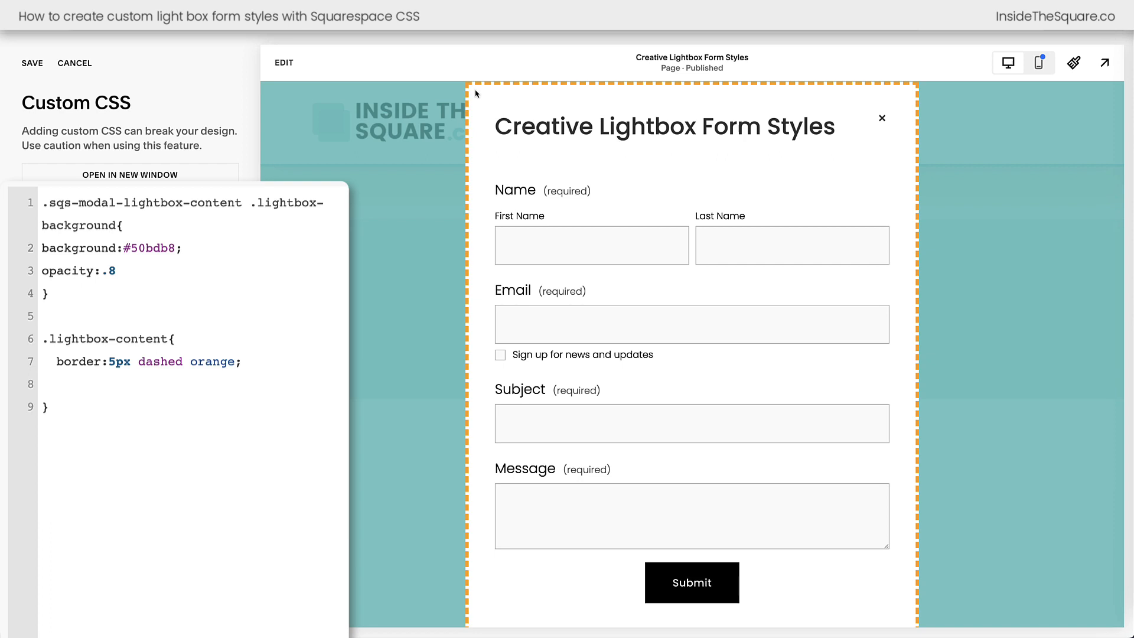
# - Test border-radius 15px and 50px, then delete the border-radius line for square corners
pyautogui.write('border-radius:15px;')
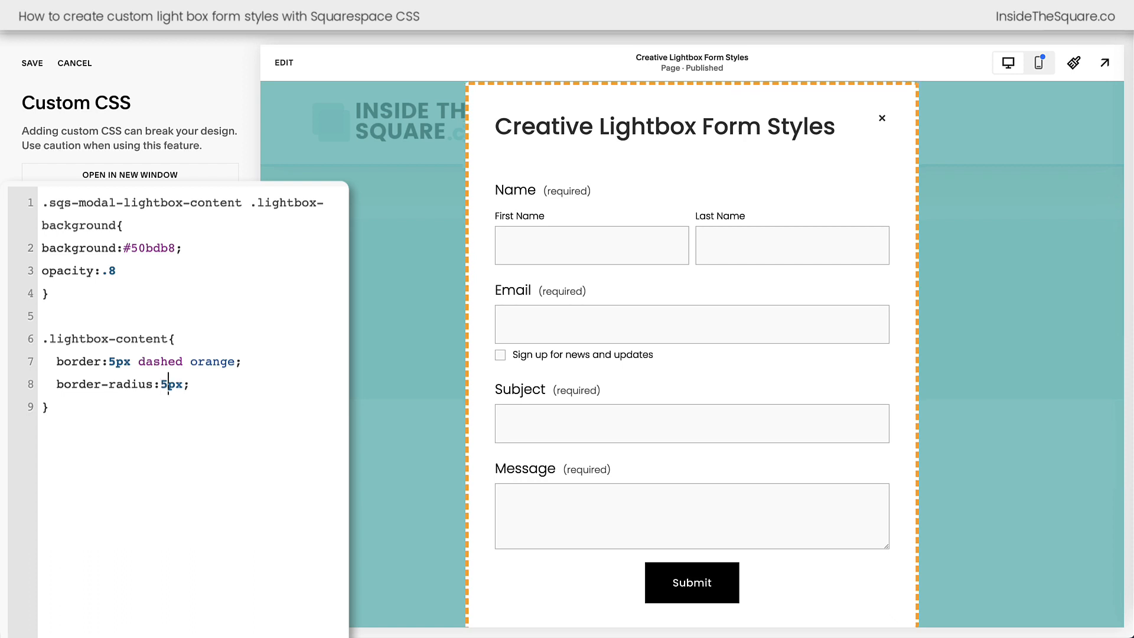
pyautogui.write('0')
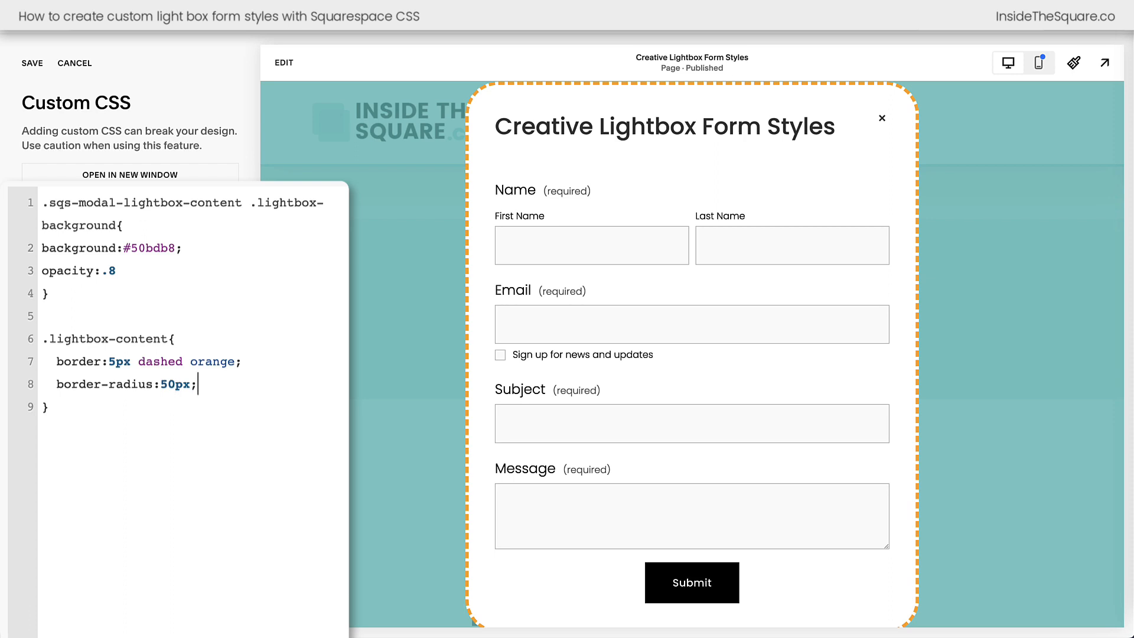
pyautogui.press('Backspace')
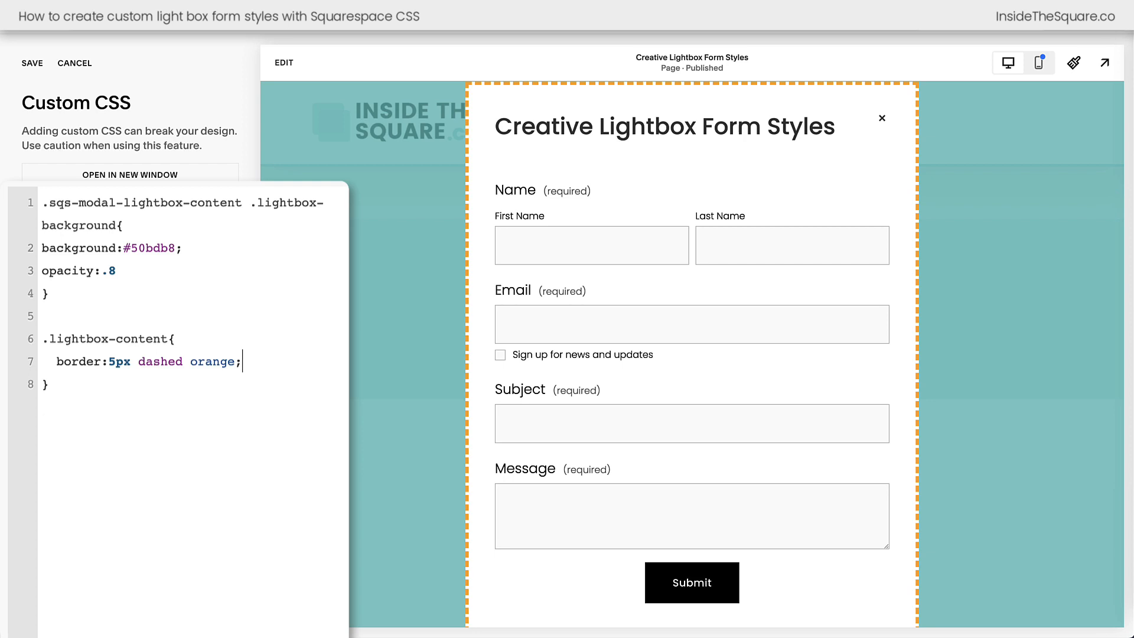
# - Add the .form-title rule making the title purple at 20px and preview it in the lightbox
pyautogui.click(881, 118)
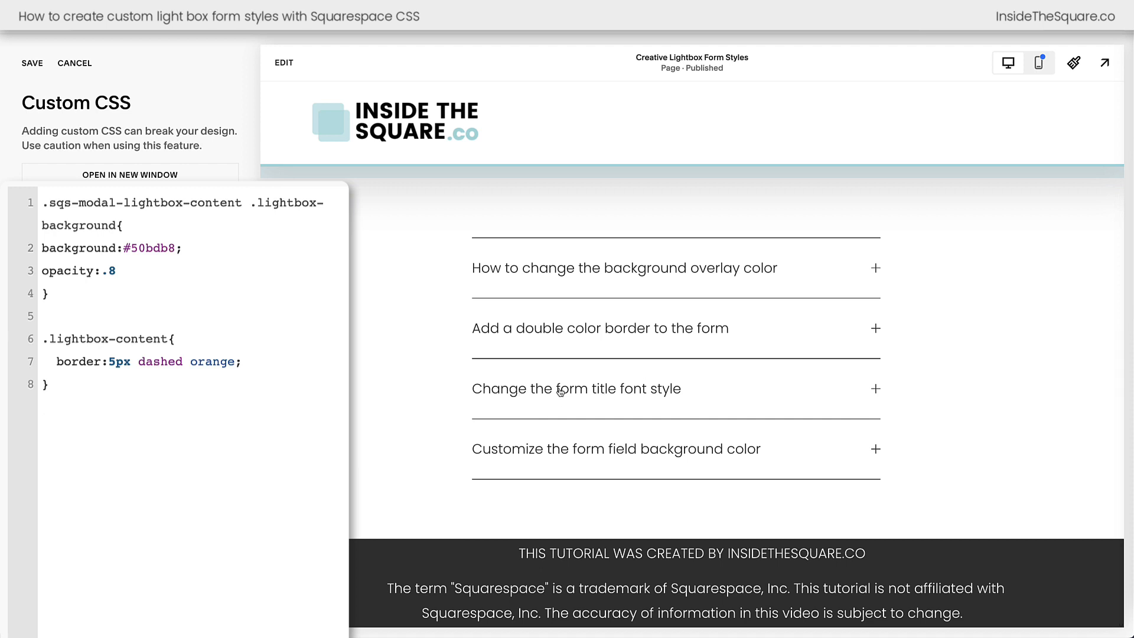
pyautogui.moveTo(605, 392)
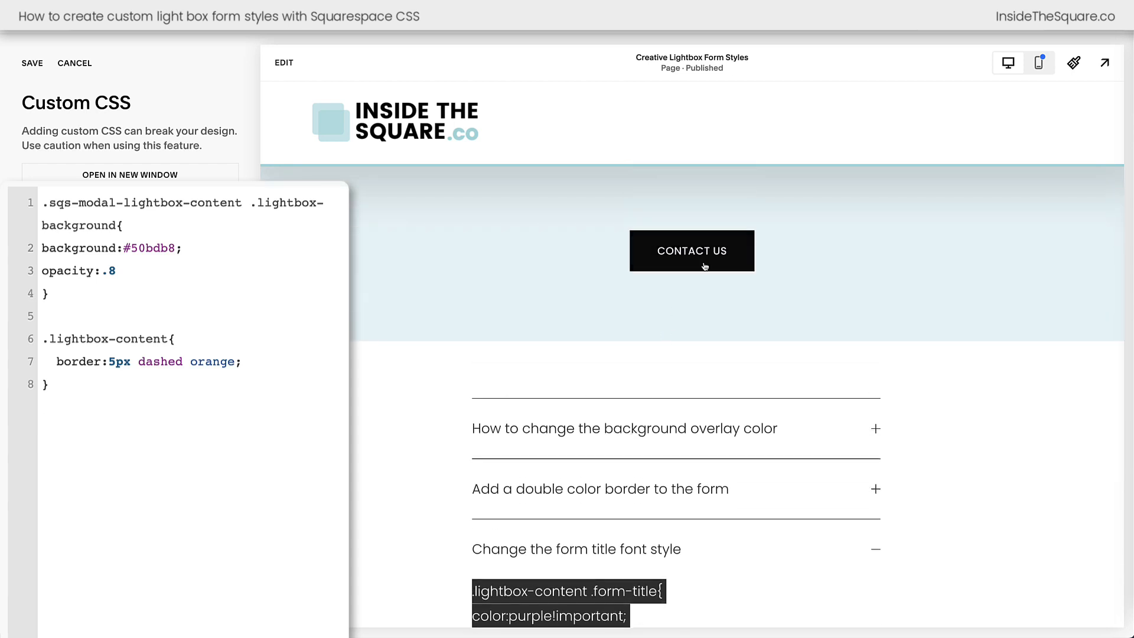
pyautogui.click(691, 251)
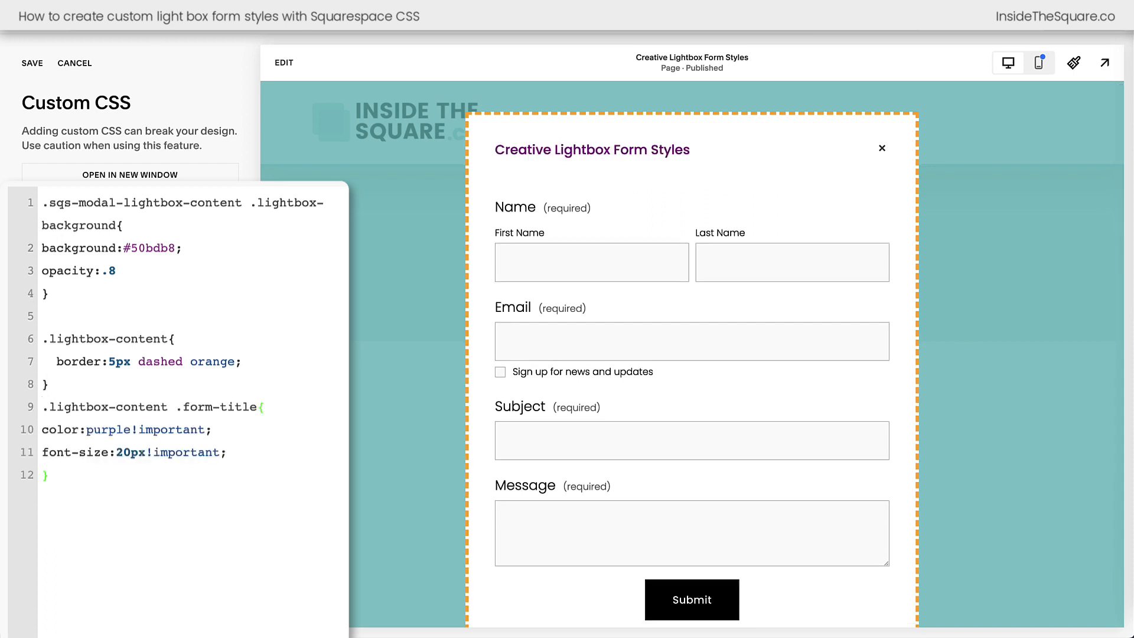
pyautogui.click(50, 475)
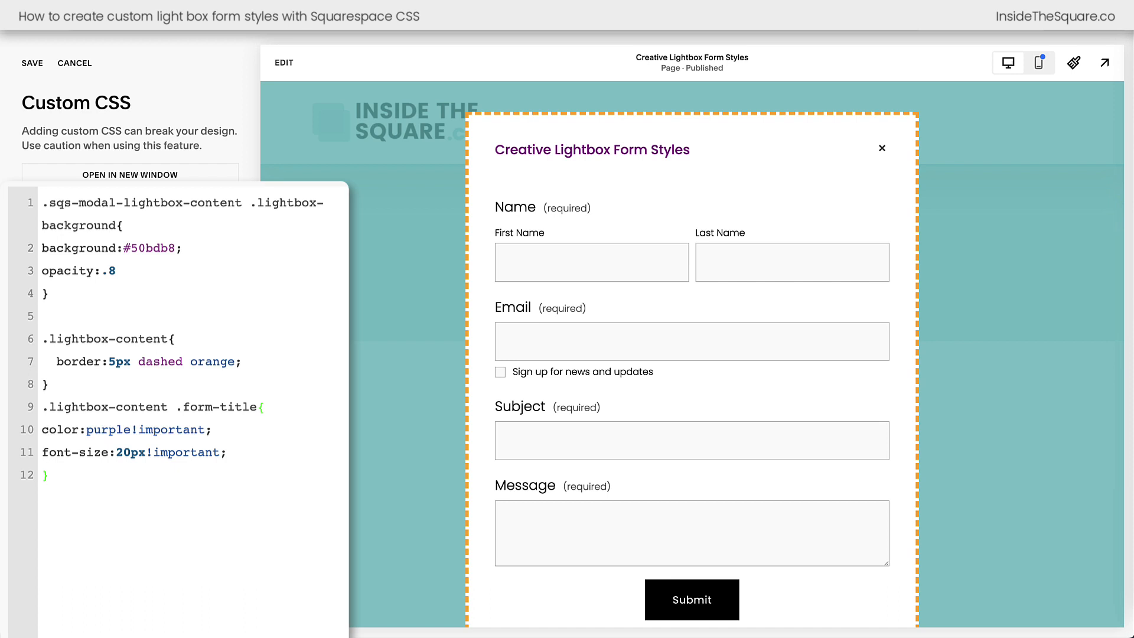
# - Replace the title colour 'purple' with #50bdb8
pyautogui.doubleClick(108, 429)
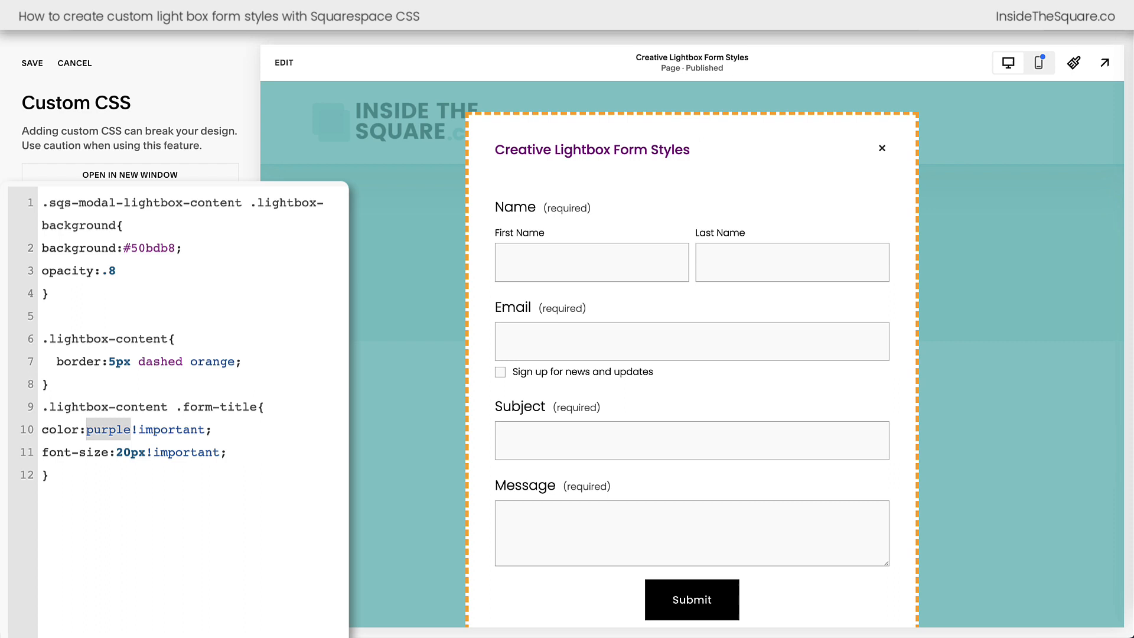
pyautogui.write('#50bdb8')
pyautogui.click(192, 452)
pyautogui.write('3')
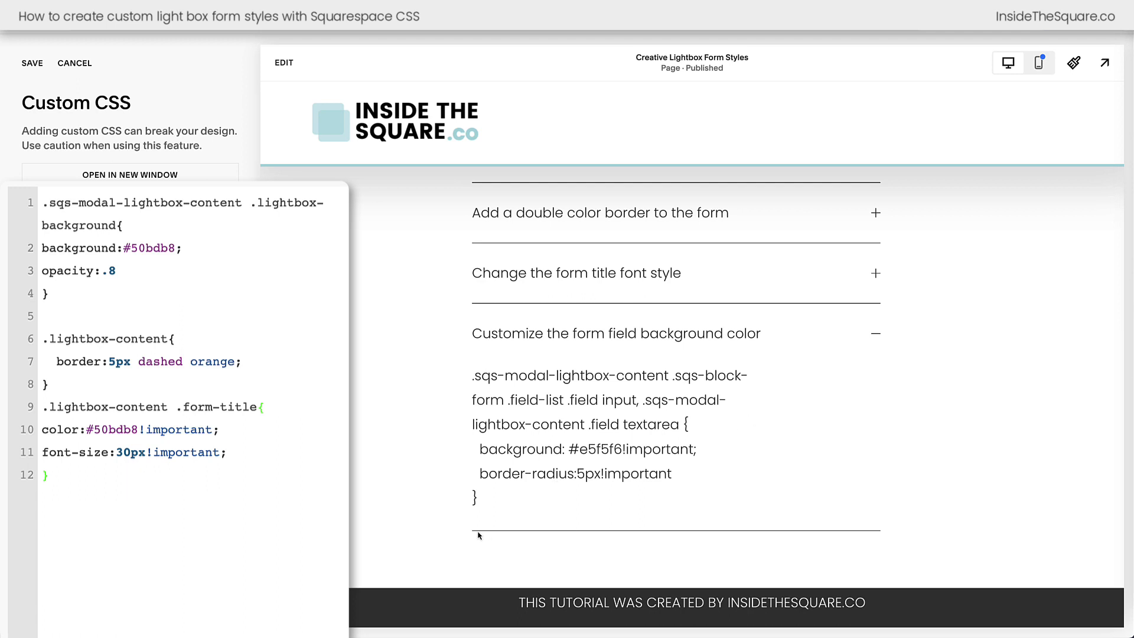
# - Add the input and textarea rule tinting form fields #e5f5f6 !important
pyautogui.moveTo(472, 374); pyautogui.dragTo(670, 497)
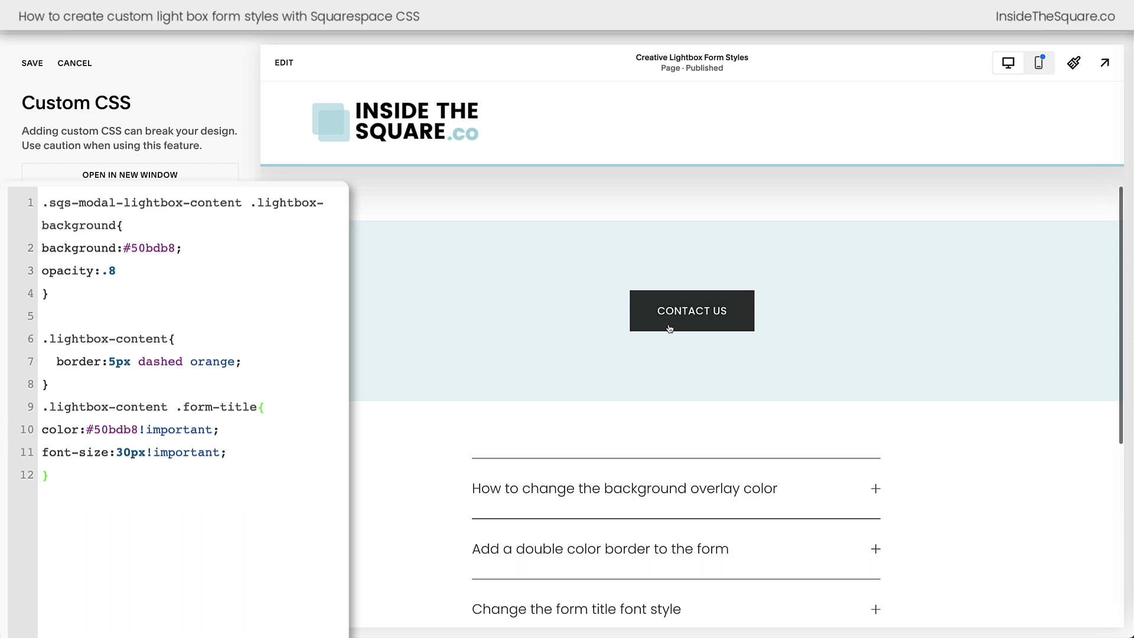
pyautogui.click(691, 310)
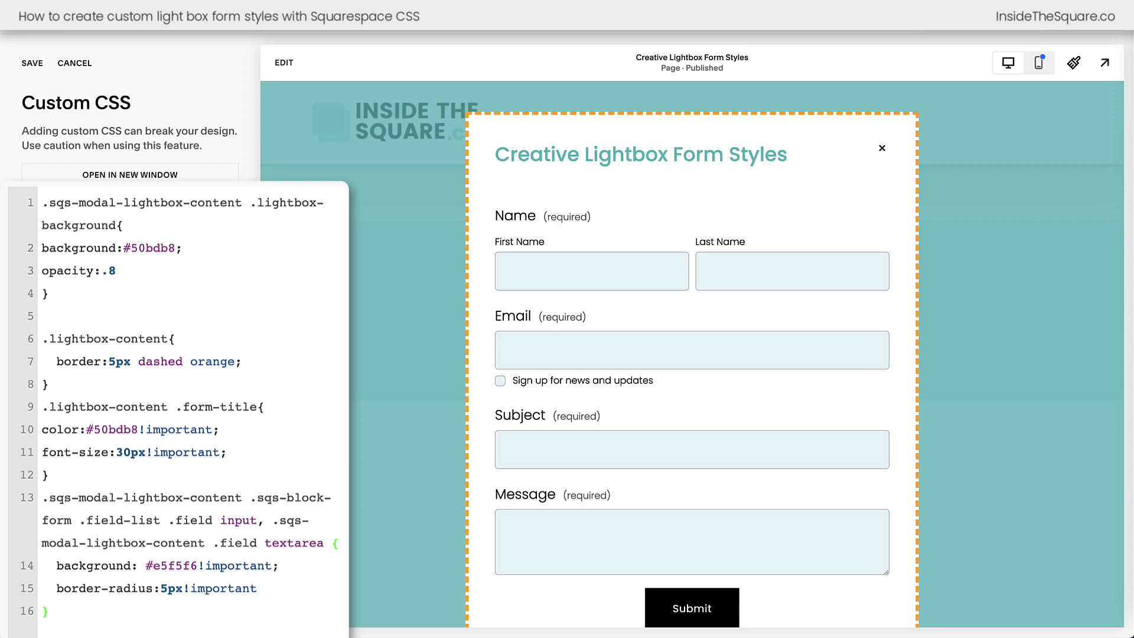
pyautogui.click(51, 610)
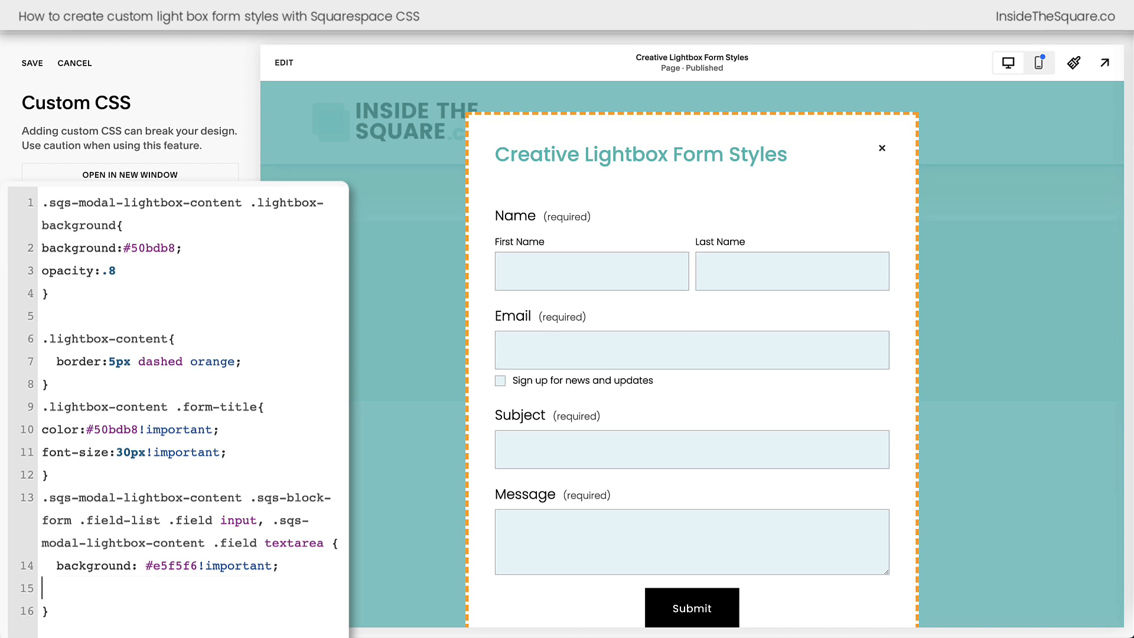
pyautogui.doubleClick(170, 566)
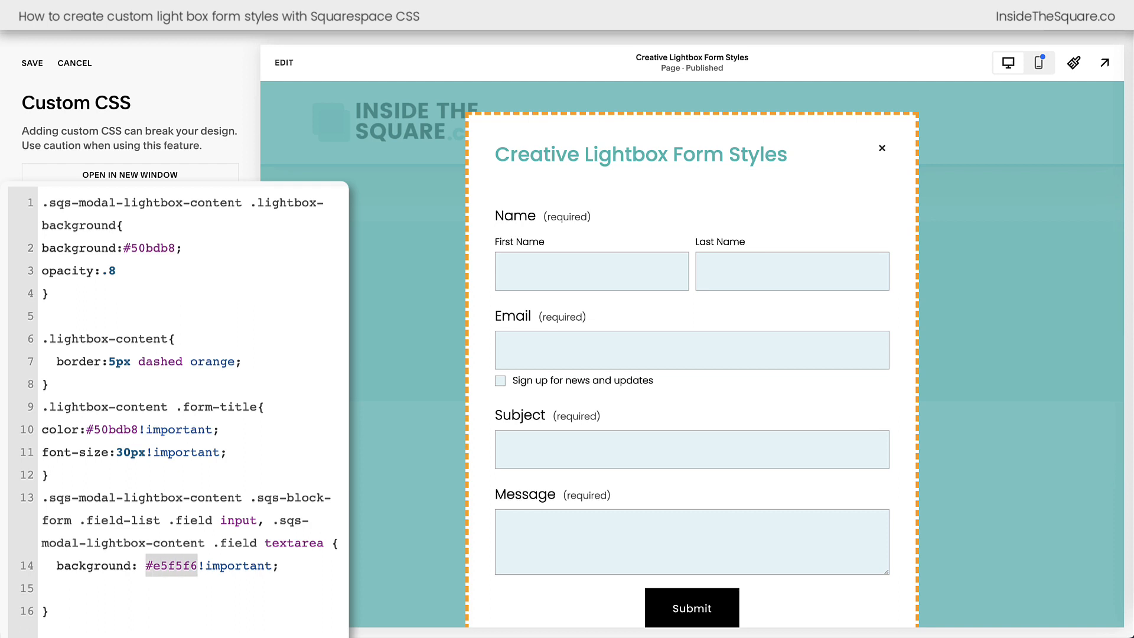
pyautogui.write('pink')
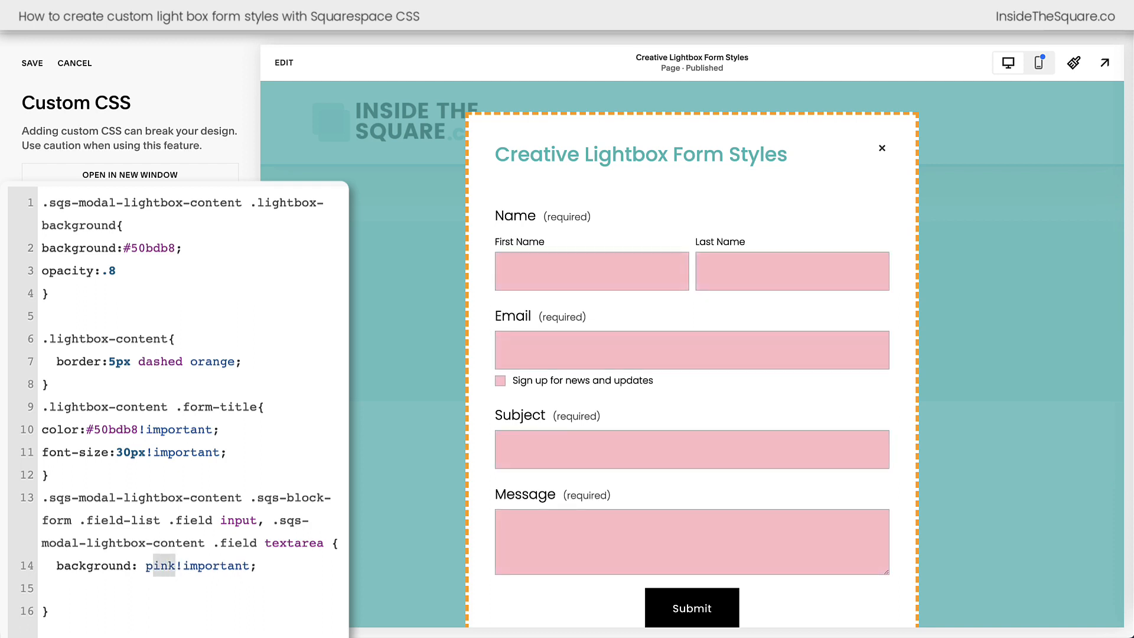
pyautogui.write('yellow')
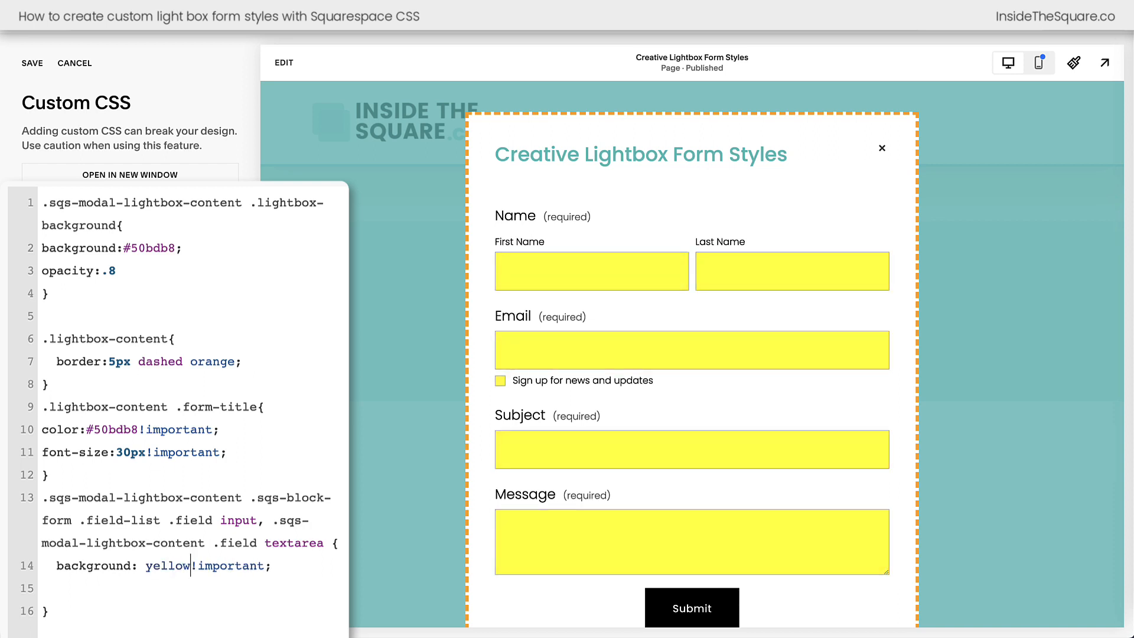
pyautogui.write('#e5f5f6')
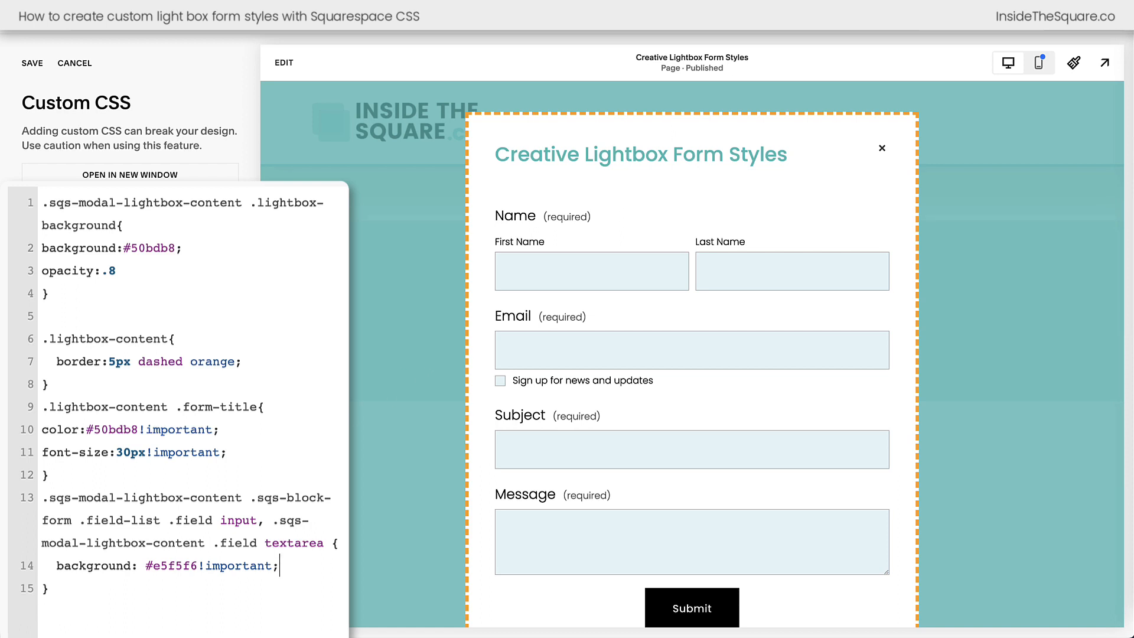
# - Change the overlay rule to opacity 40% and background colour blue instead of #50bdb8
pyautogui.moveTo(42, 247); pyautogui.dragTo(123, 270)
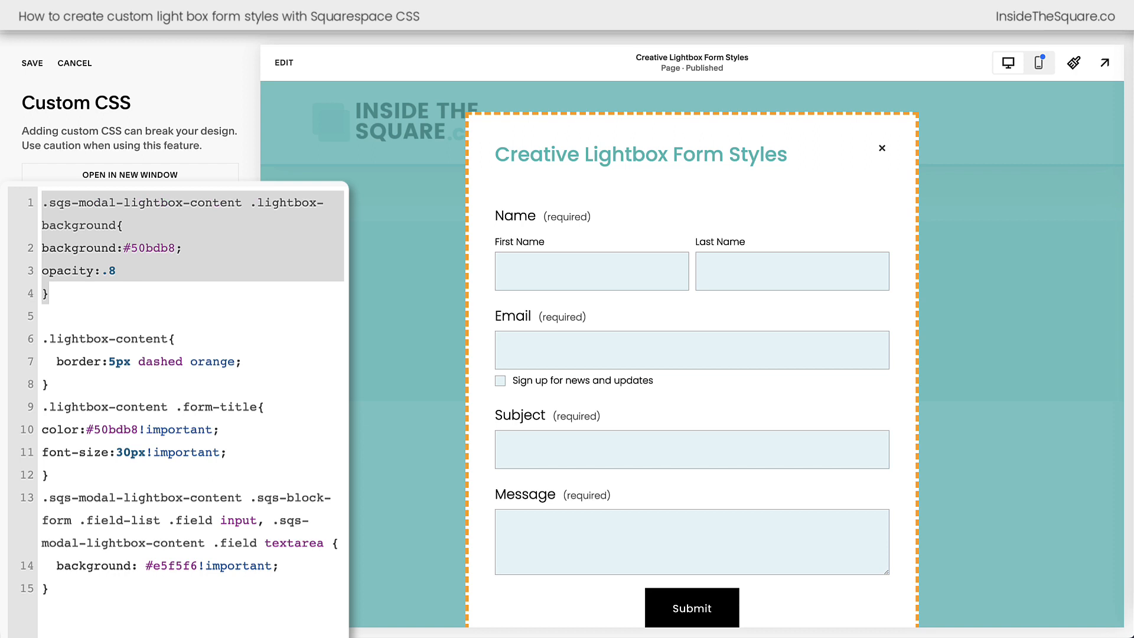
pyautogui.press('Backspace')
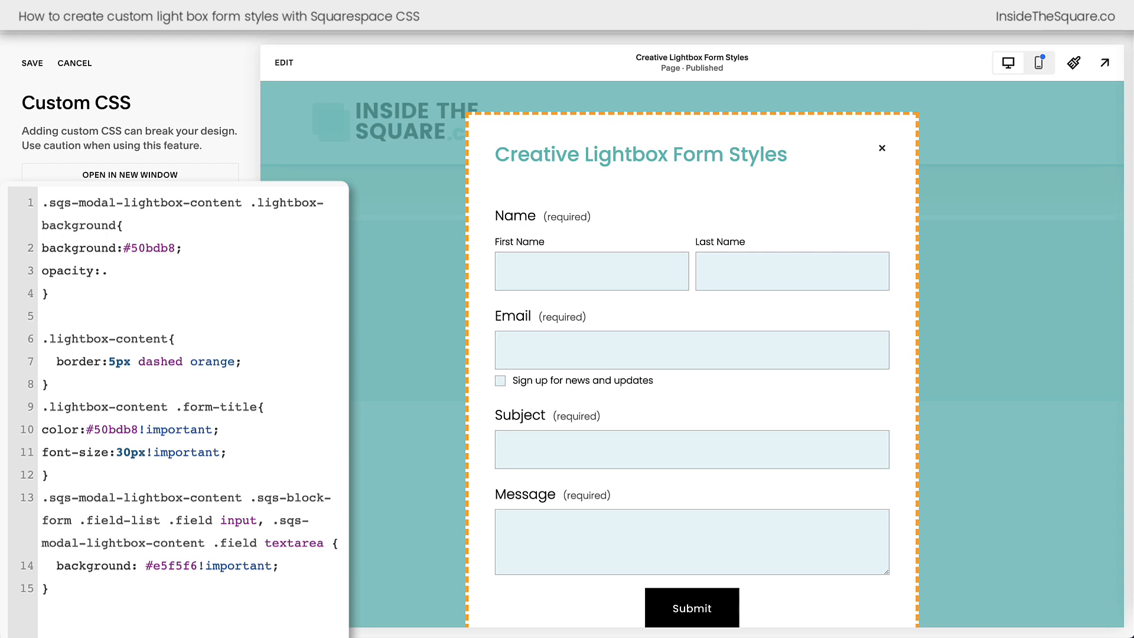
pyautogui.write('4')
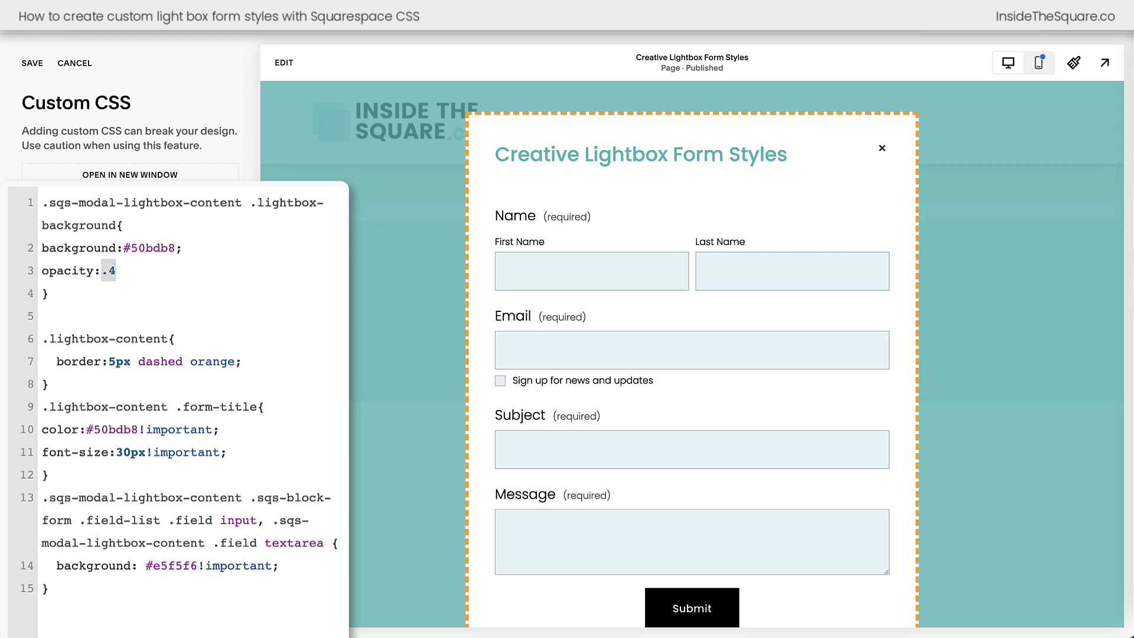
pyautogui.write('40%')
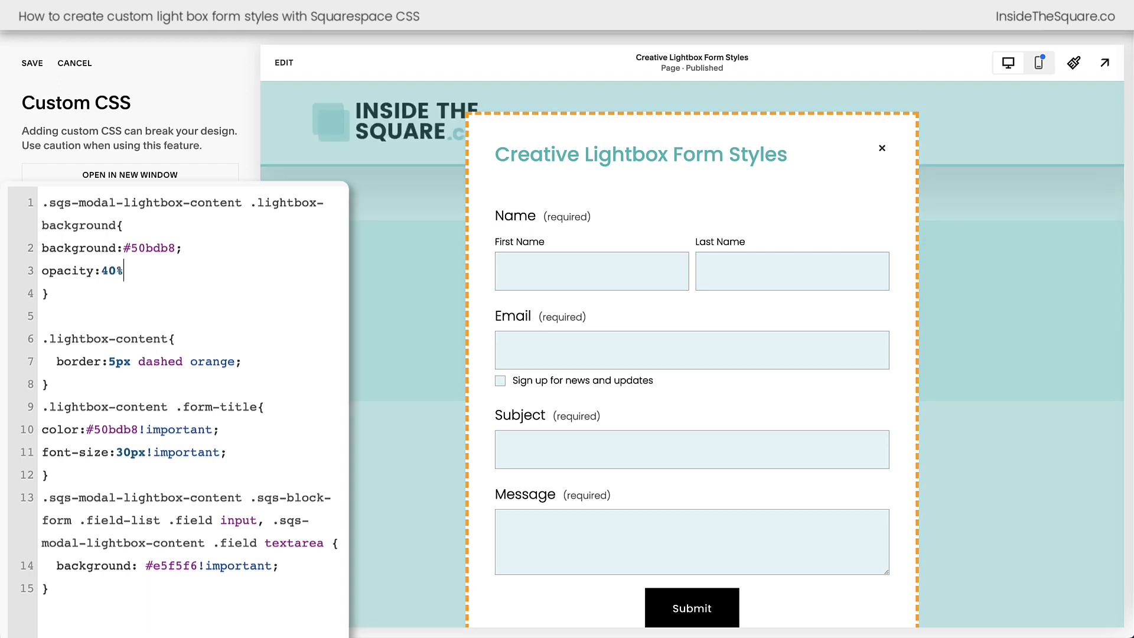
pyautogui.doubleClick(150, 247)
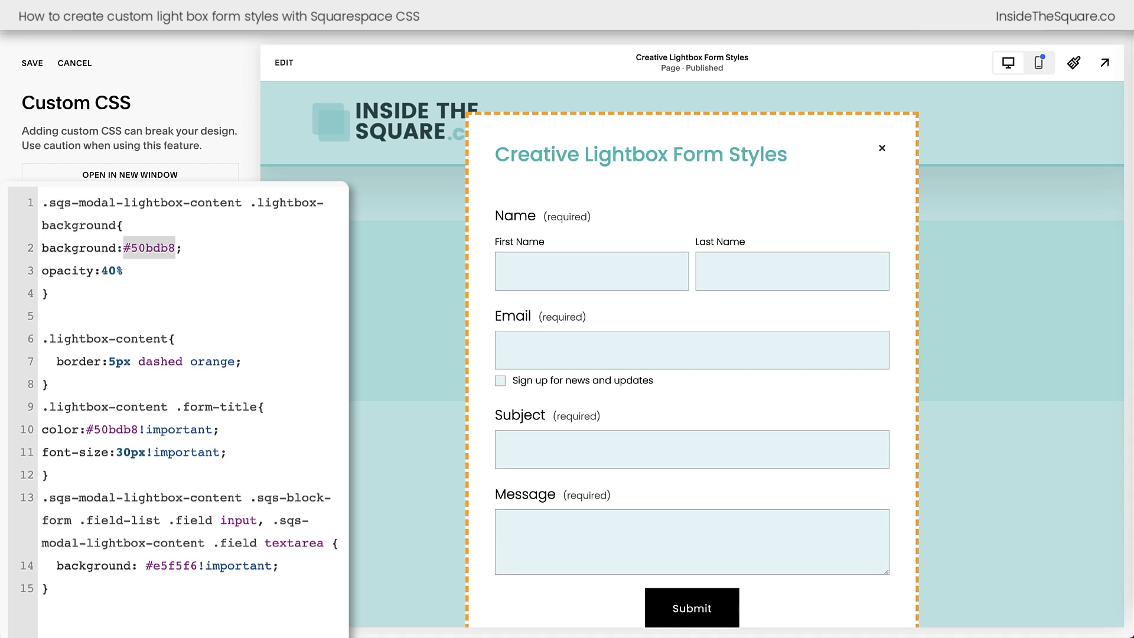
pyautogui.write('blue')
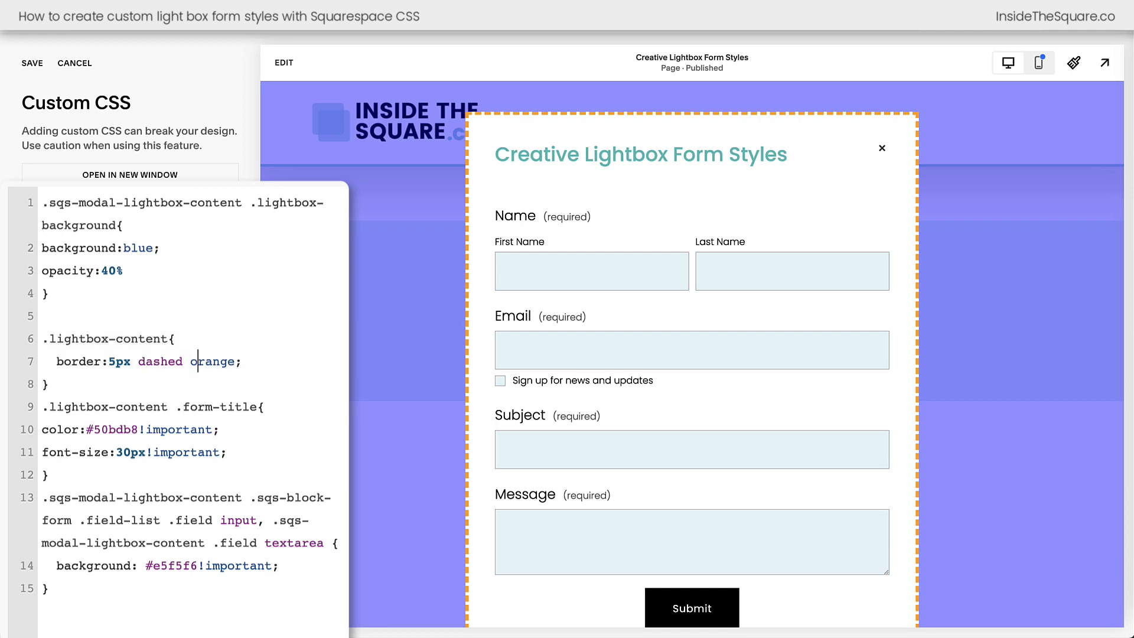
# - Switch the .lightbox-content border to solid and add outline: 5px solid yellow
pyautogui.write('solid')
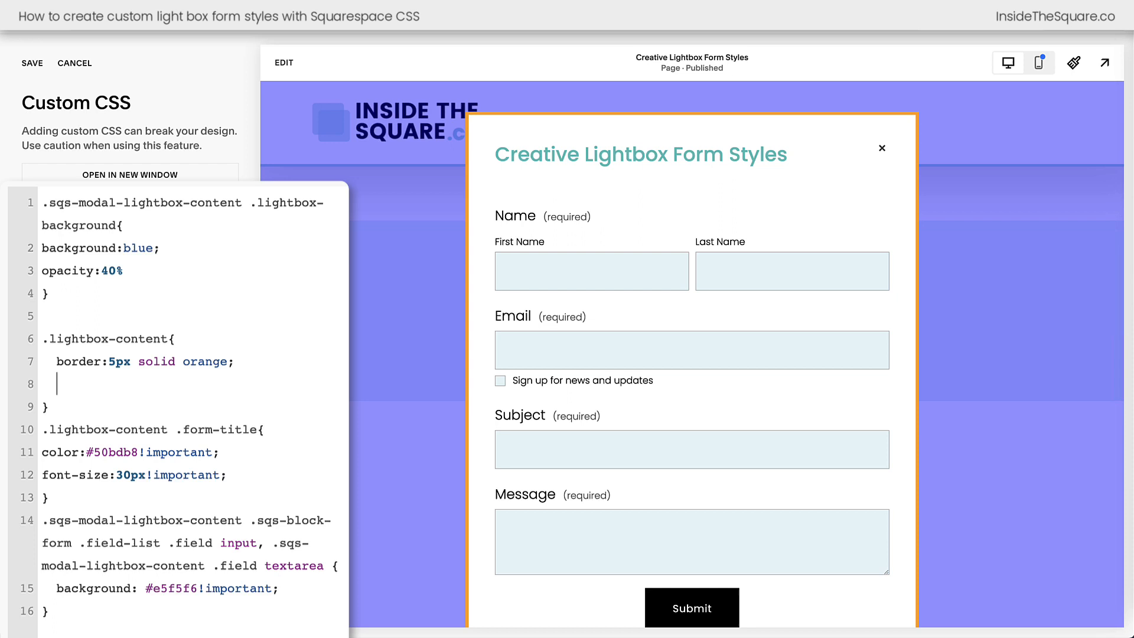
pyautogui.write('outline: 5')
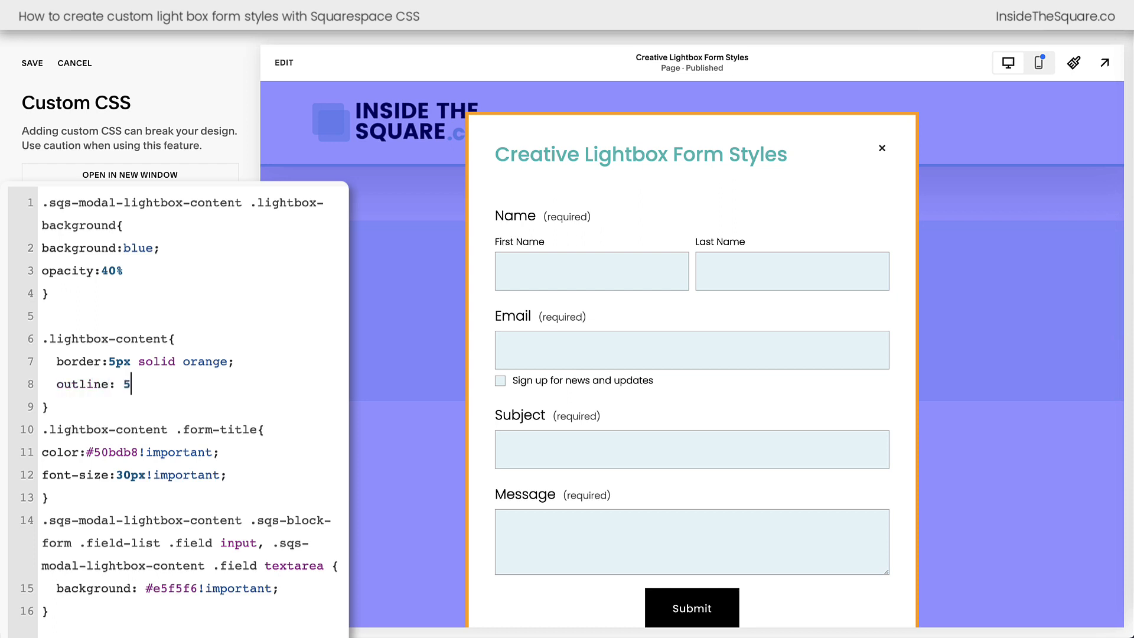
pyautogui.write('px solid yel')
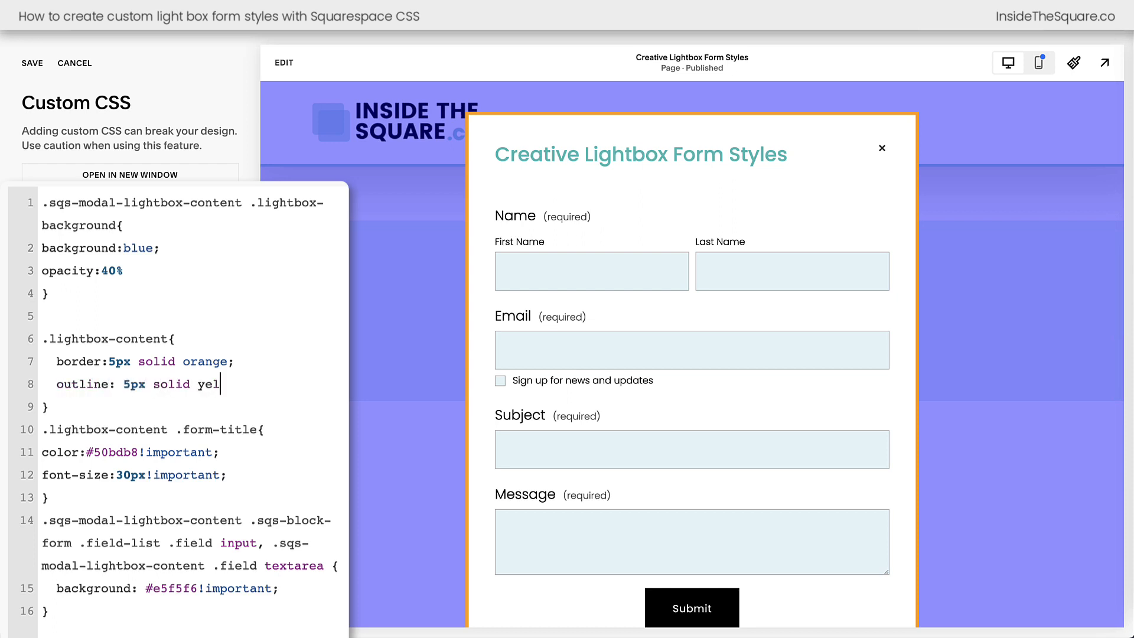
pyautogui.write('low')
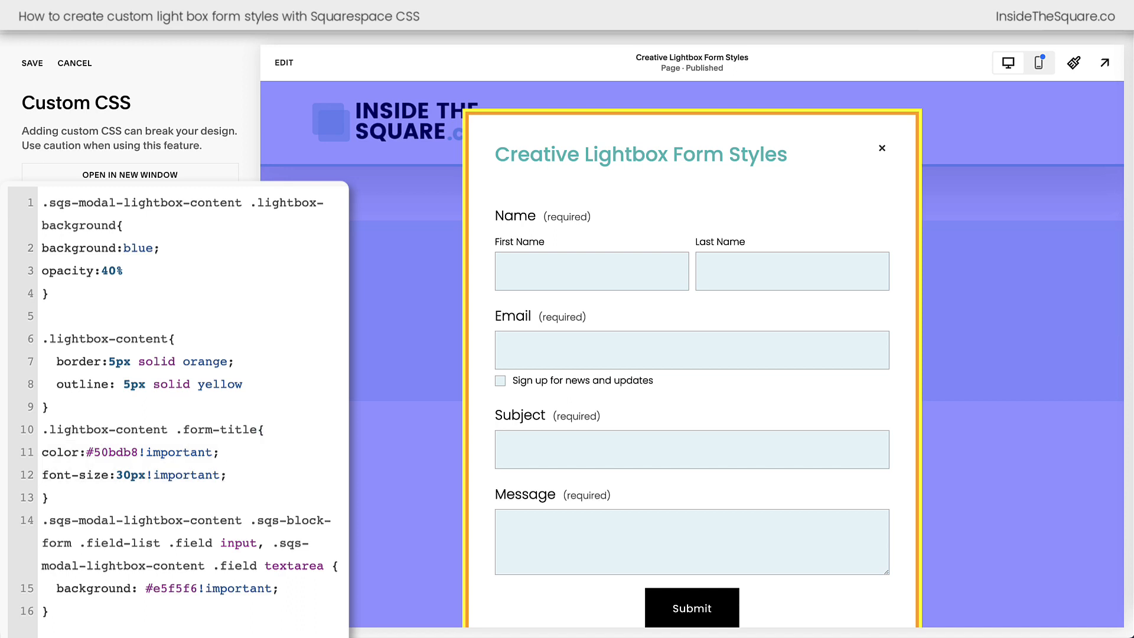
pyautogui.click(228, 475)
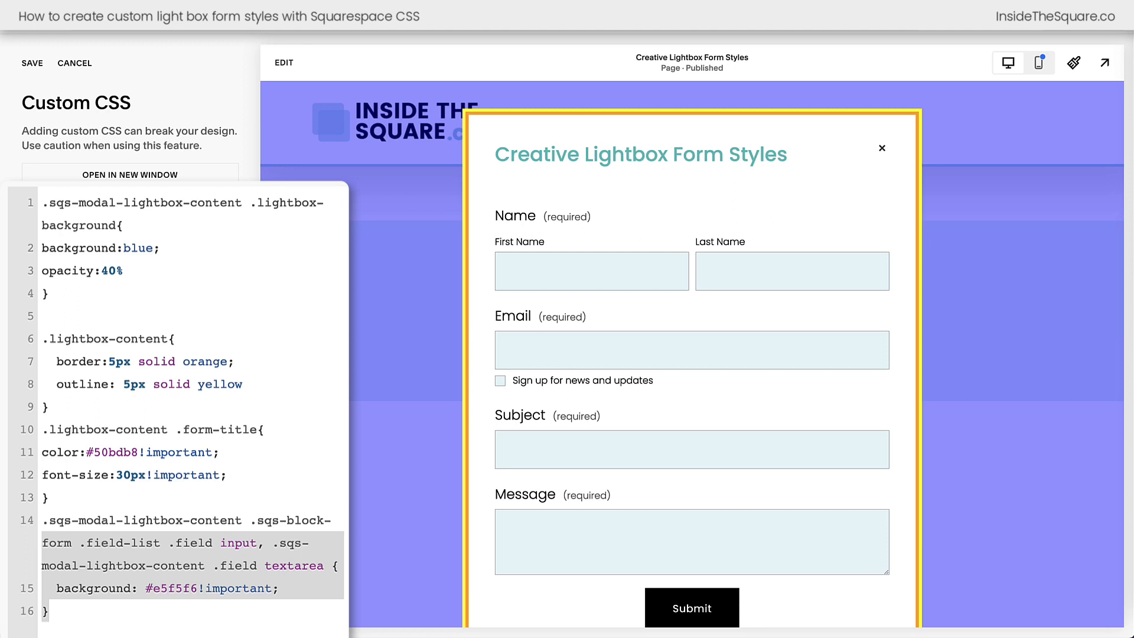
# - Add border-radius: 5px !important to the input/textarea field rule
pyautogui.write('b')
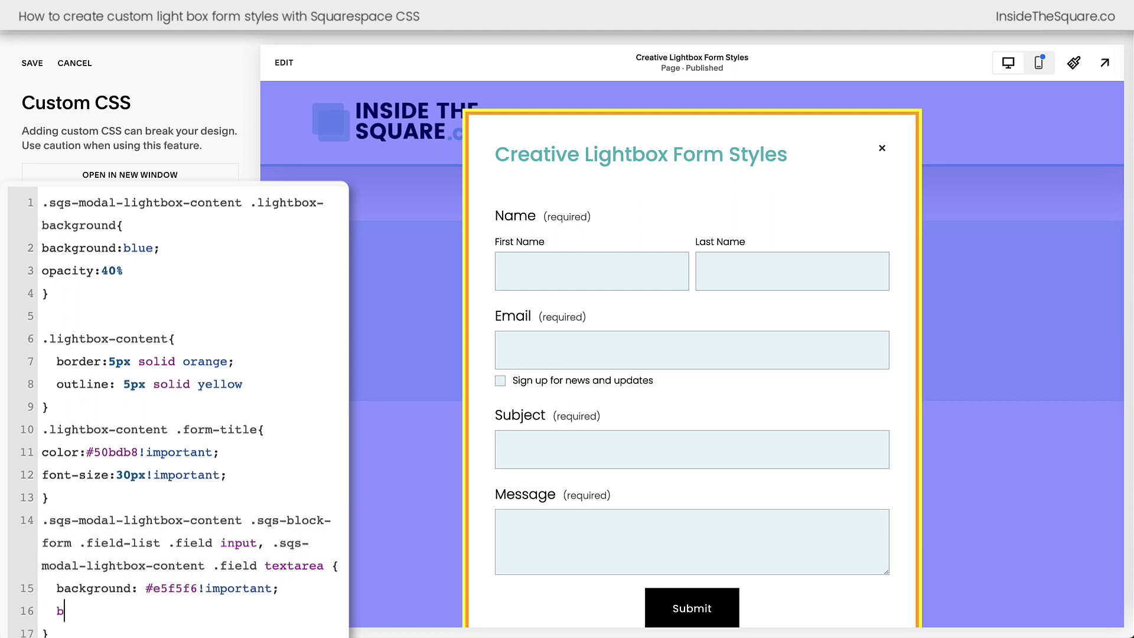
pyautogui.write('order-raidus:')
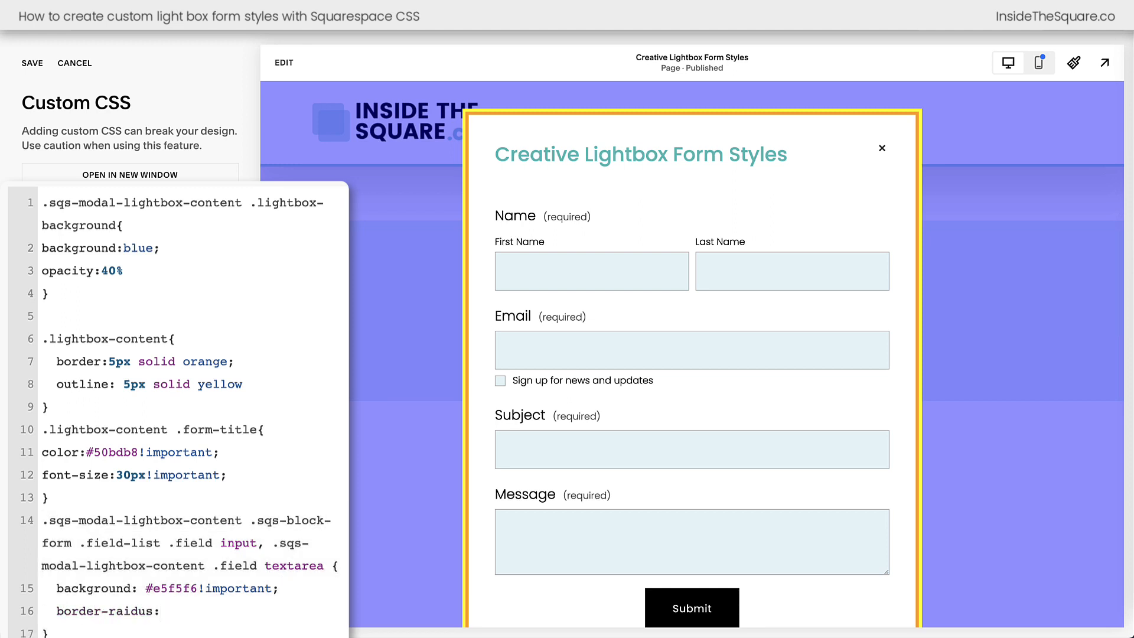
pyautogui.write('5px;')
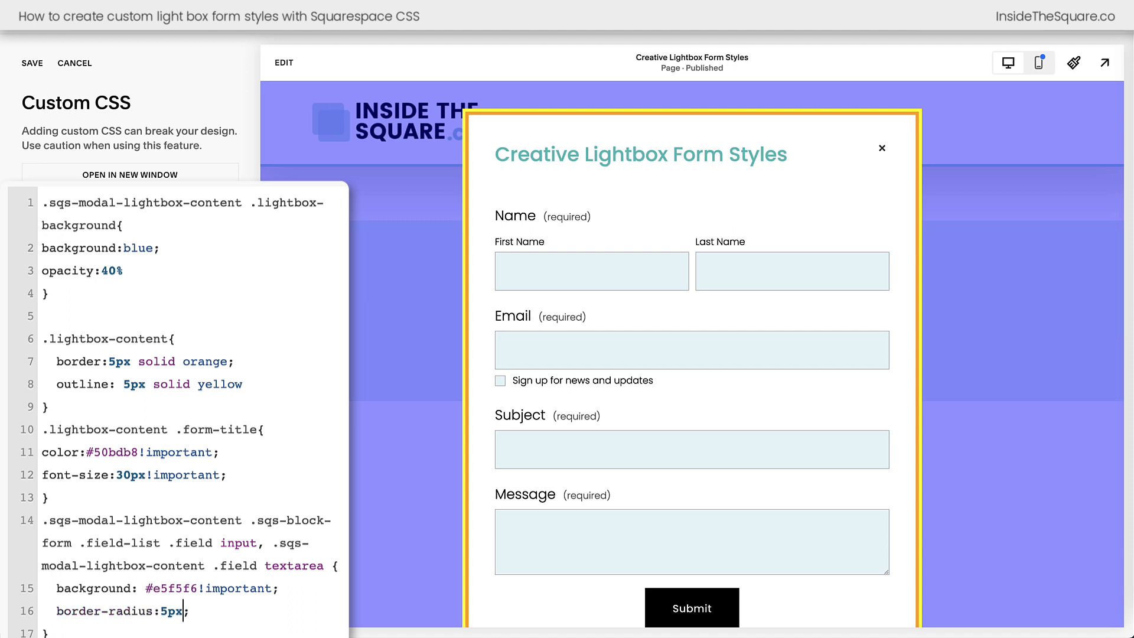
pyautogui.write('!important')
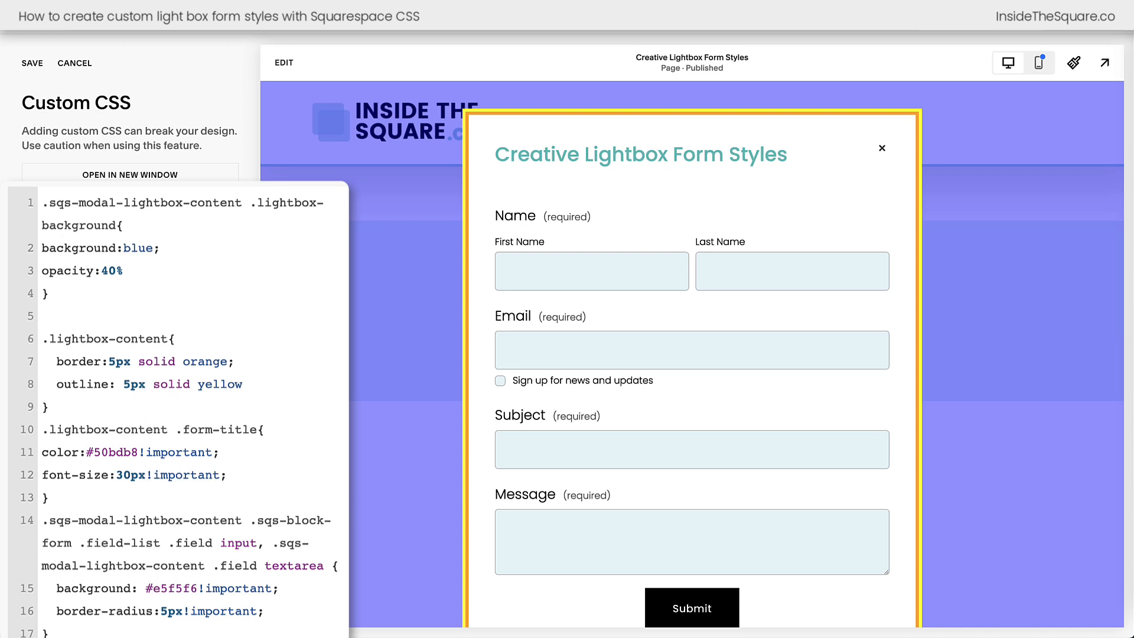
pyautogui.click(259, 611)
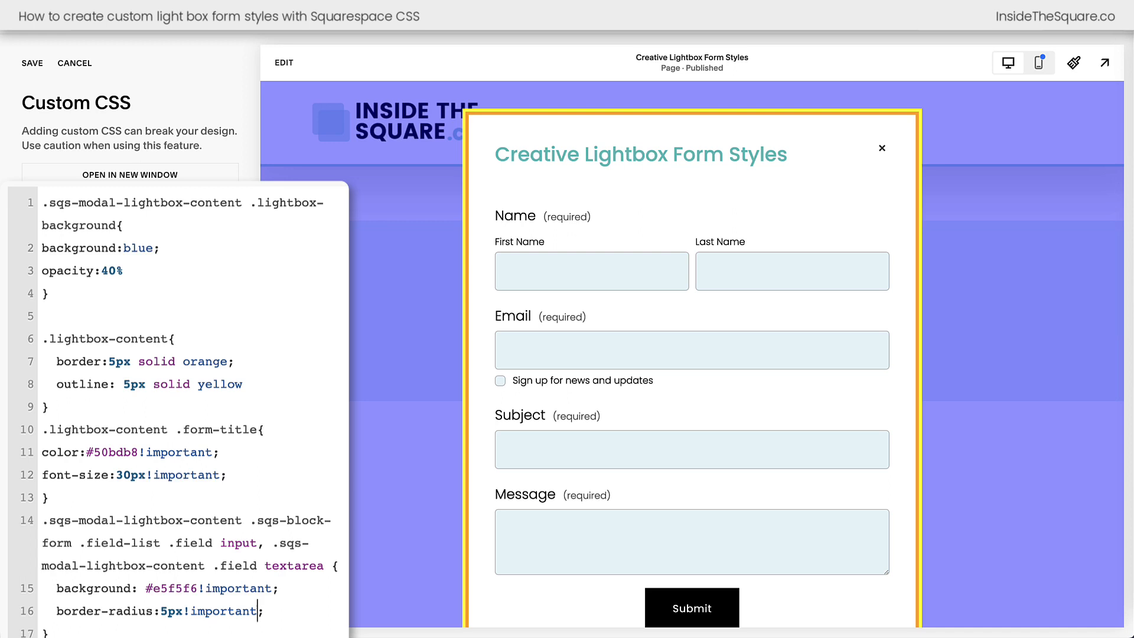